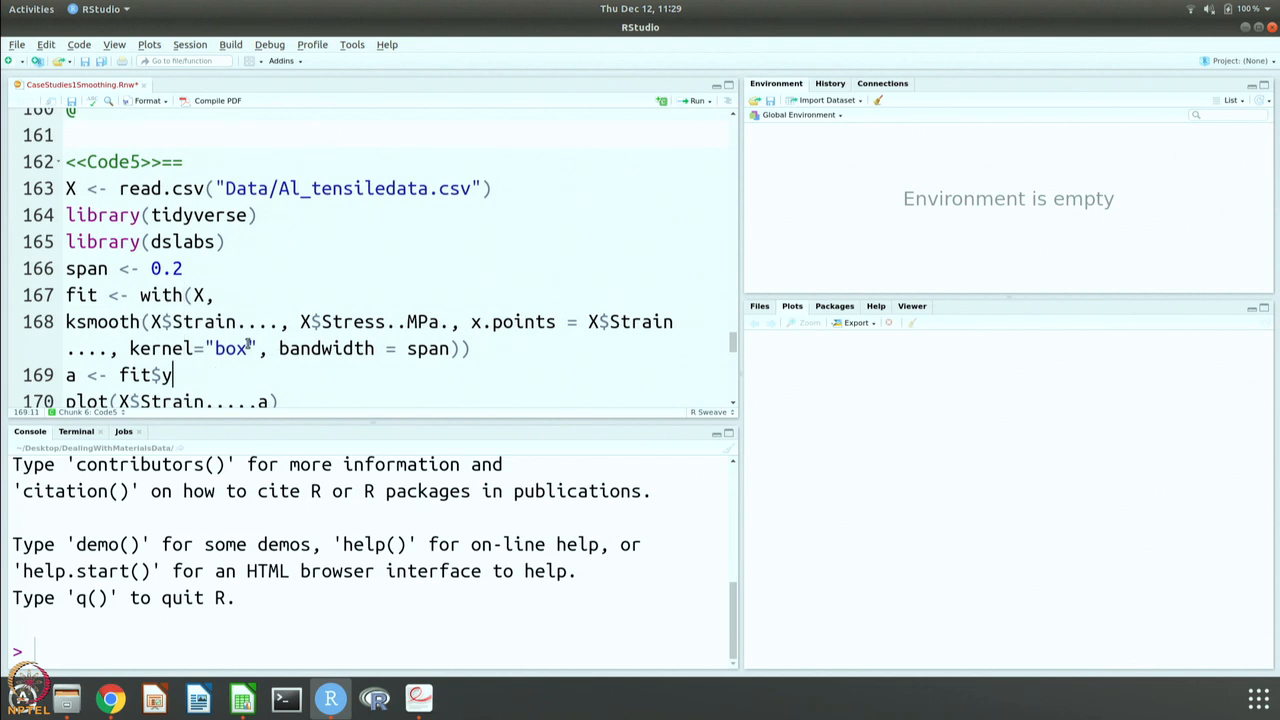
Step: Run the whole Code5 chunk to plot the red smoothed curve over the data points
scroll(down, 3)
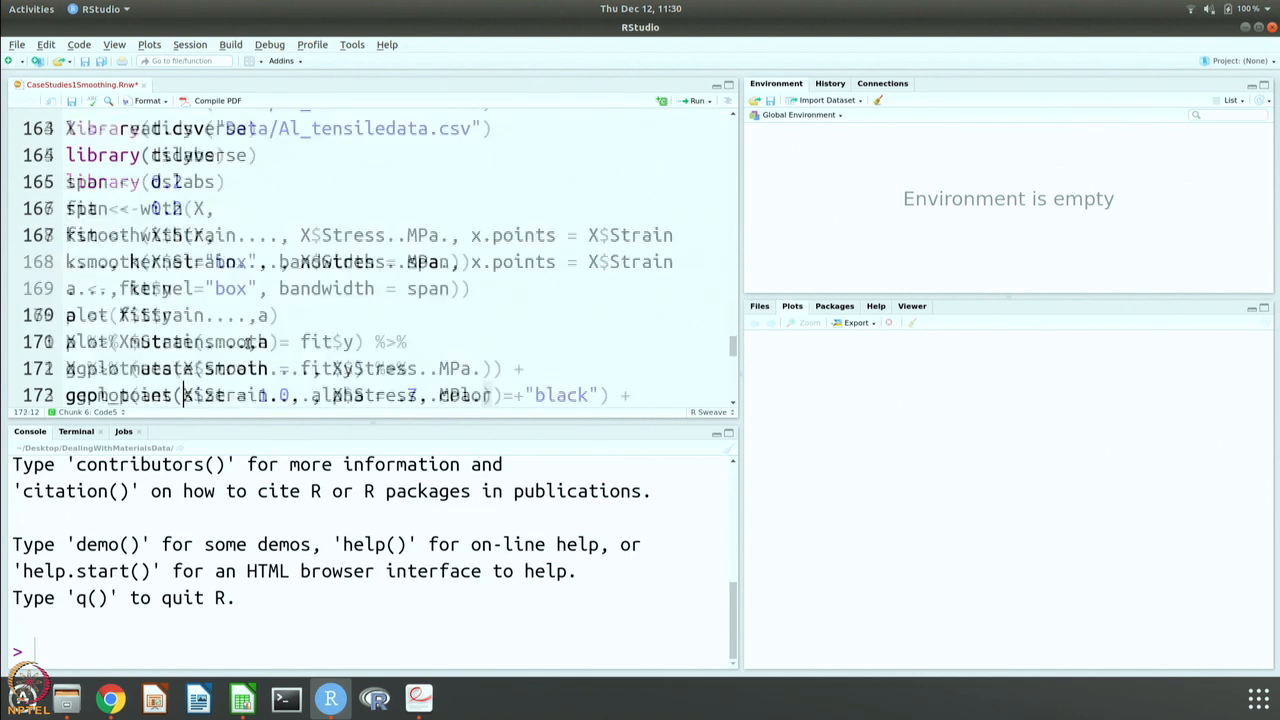
scroll(down, 3)
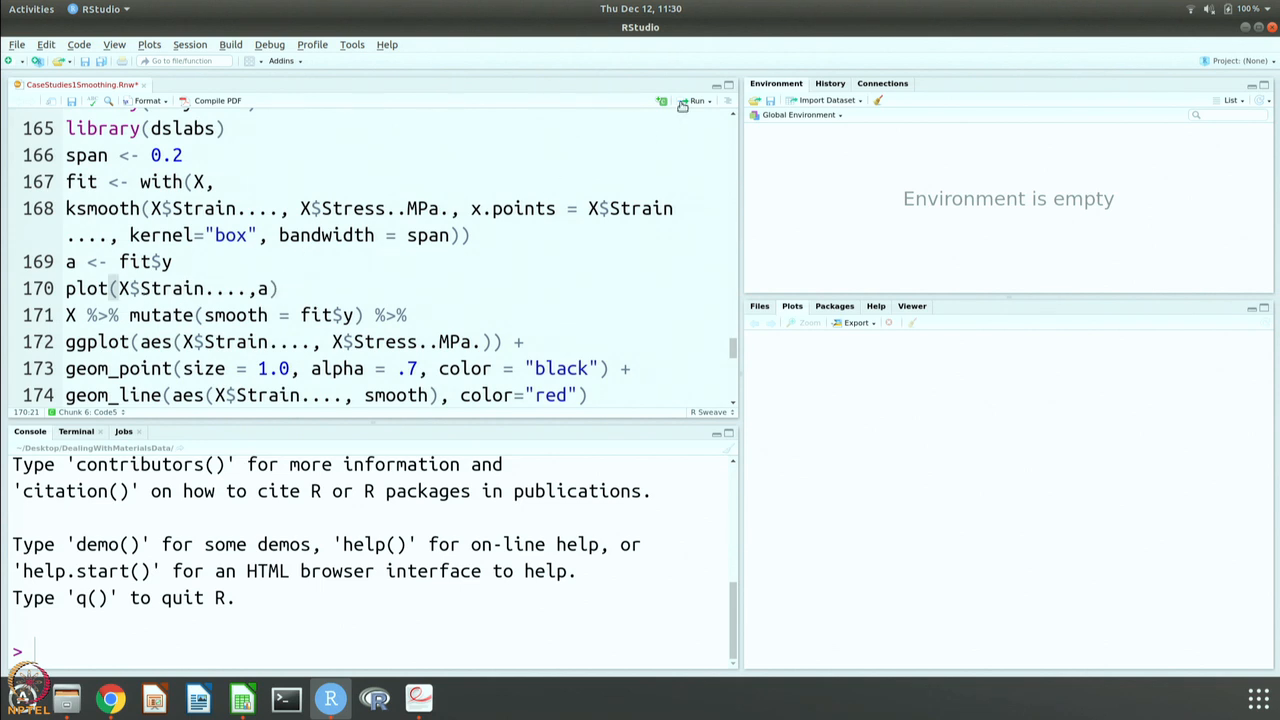
click(697, 100)
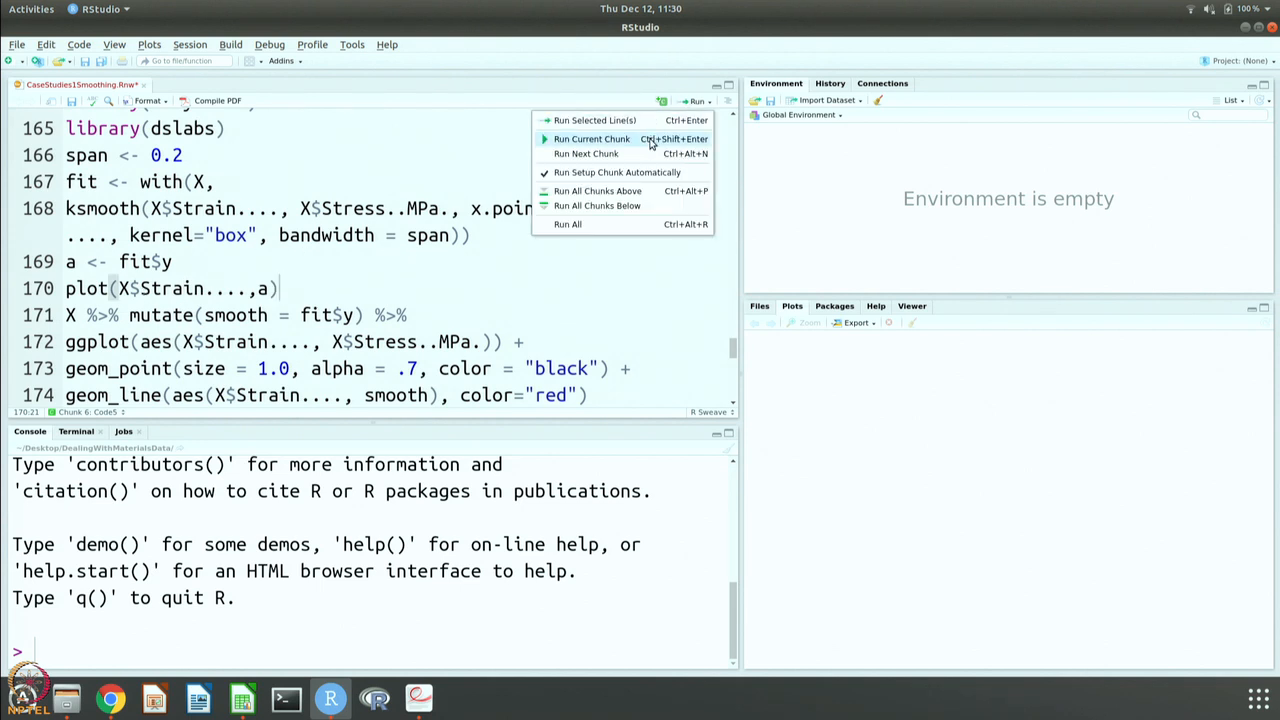
click(591, 138)
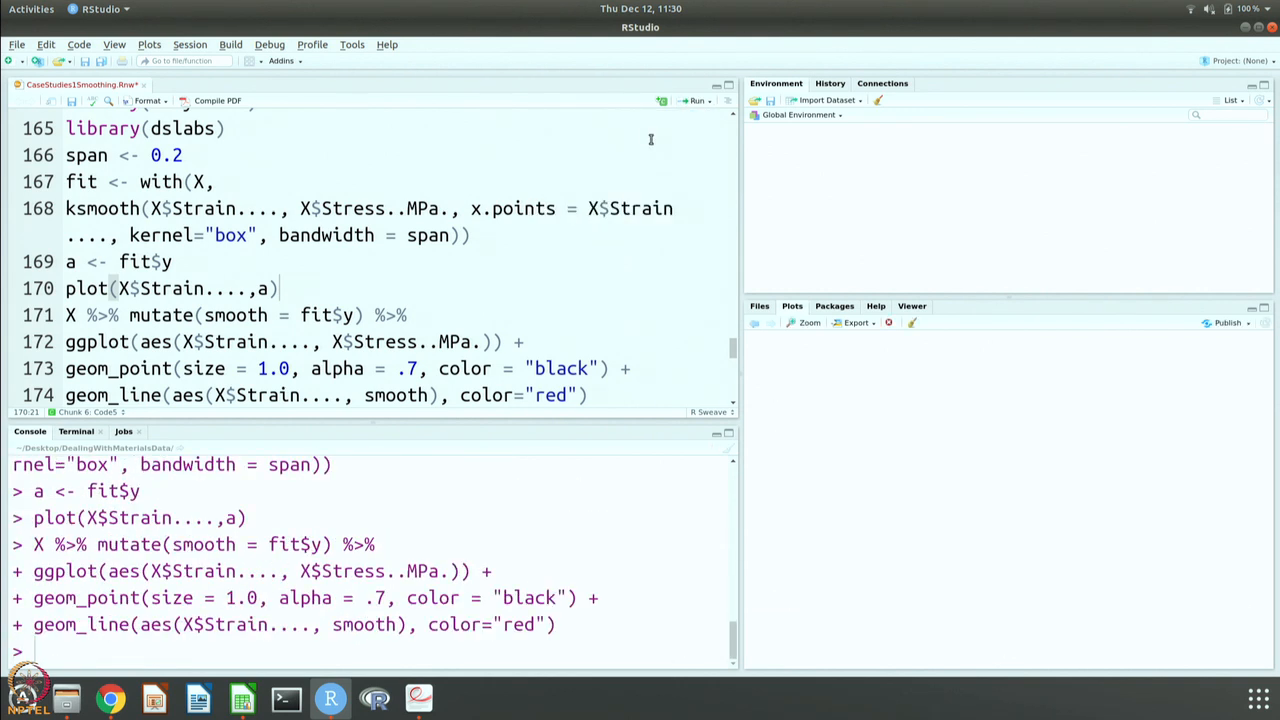
click(697, 100)
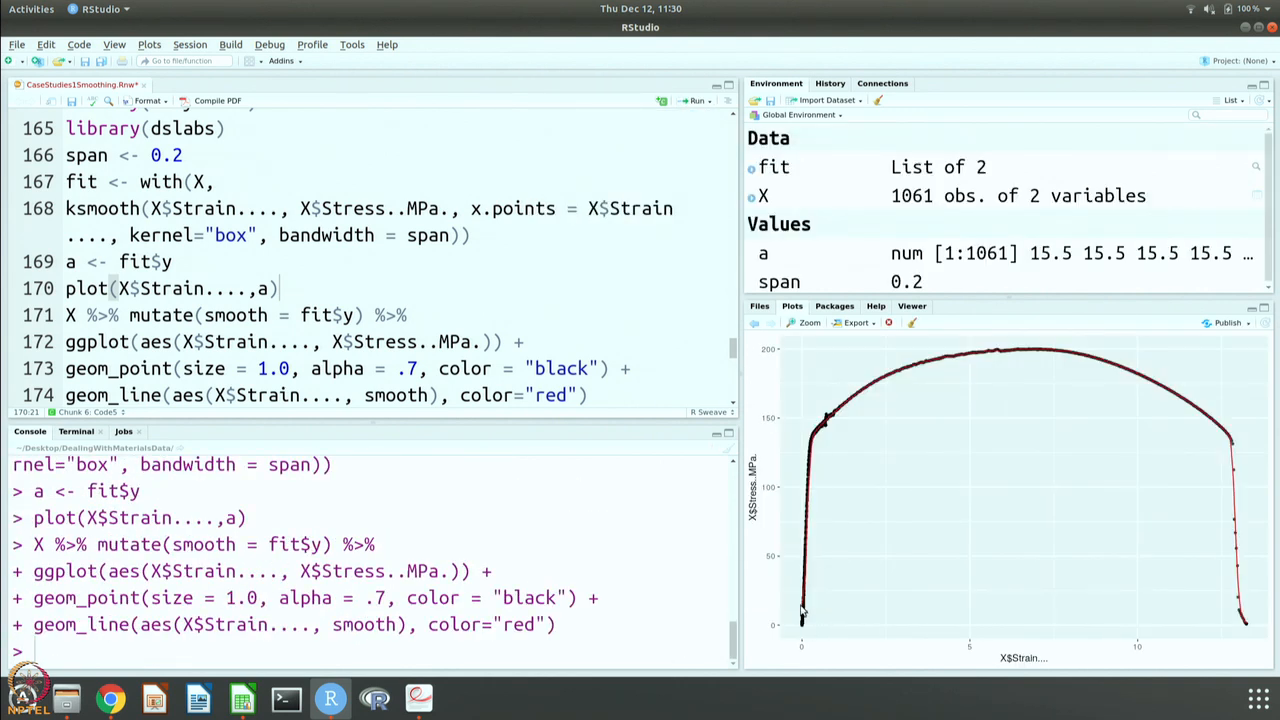
mouse_move(813, 607)
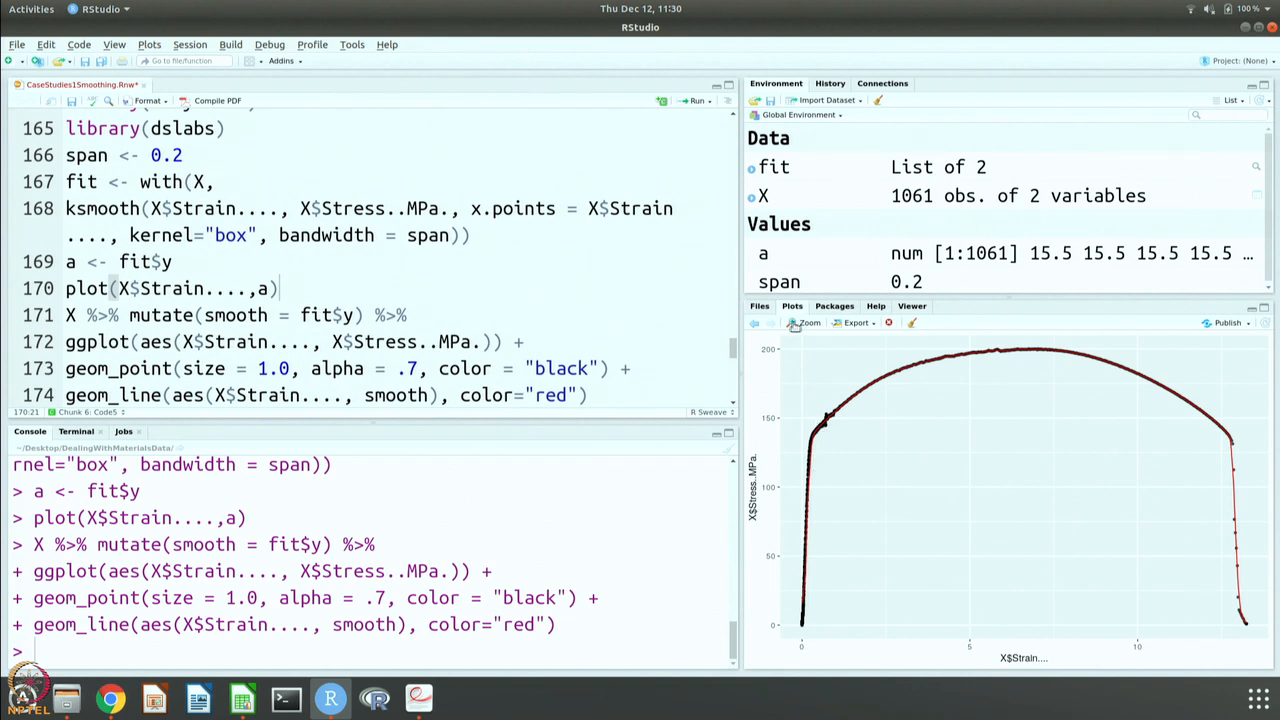
Step: Enlarge the smoothed stress–strain plot with Zoom, then close the zoom window
click(805, 322)
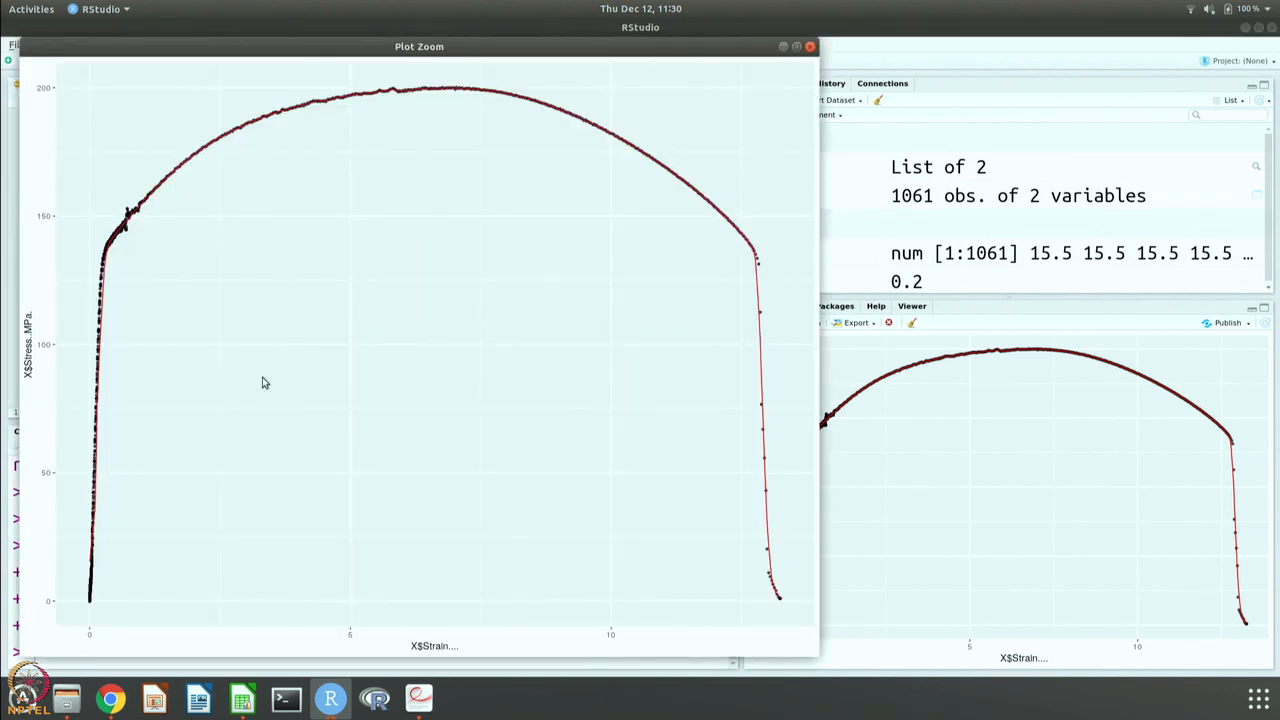
mouse_move(420, 127)
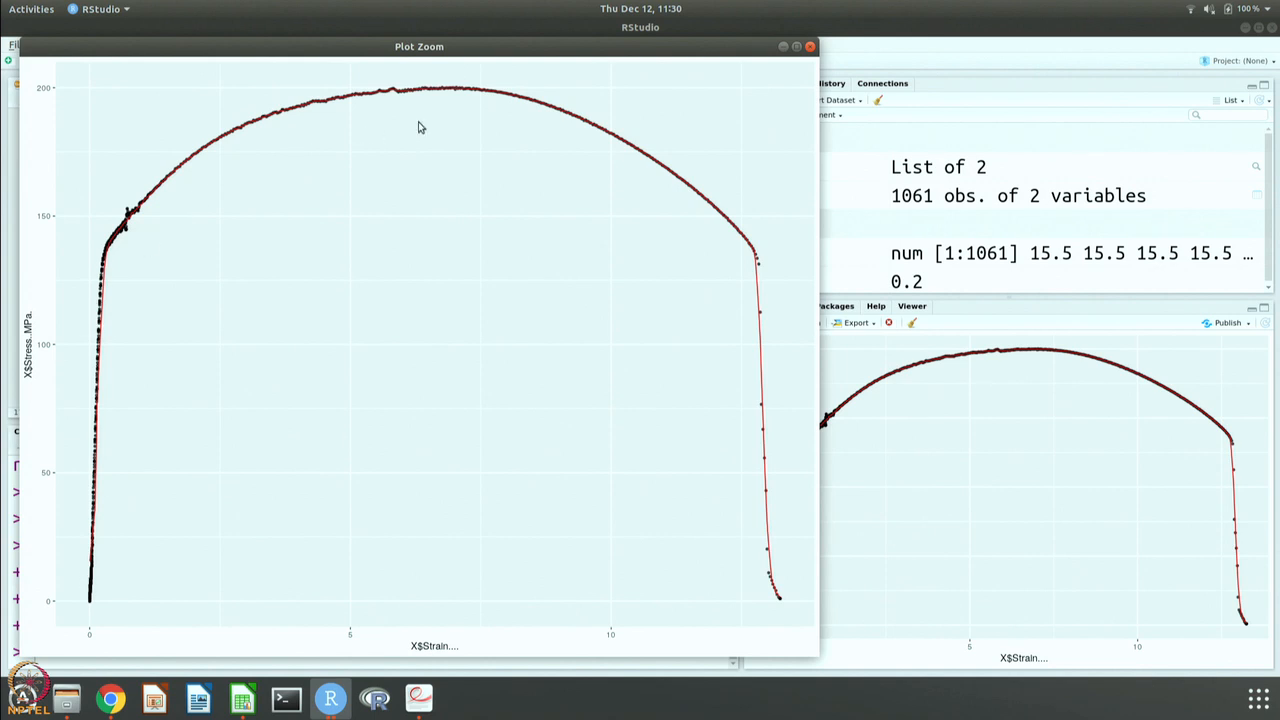
mouse_move(107, 262)
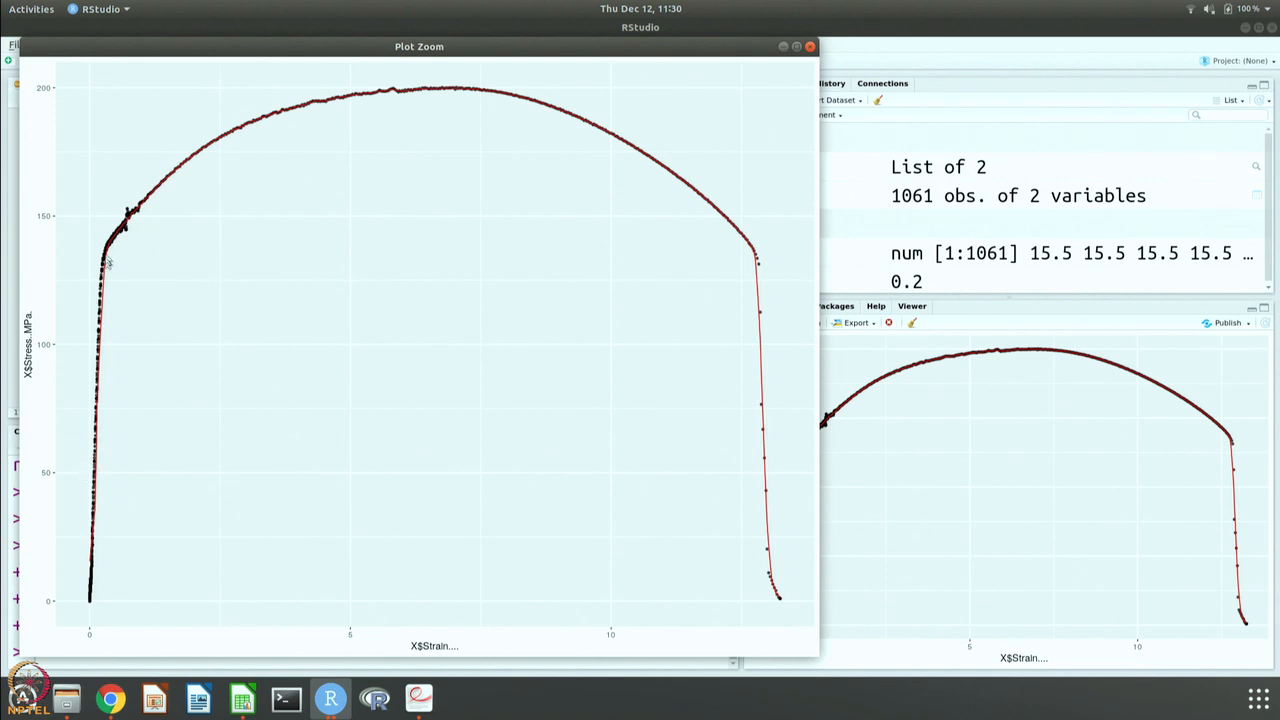
mouse_move(368, 110)
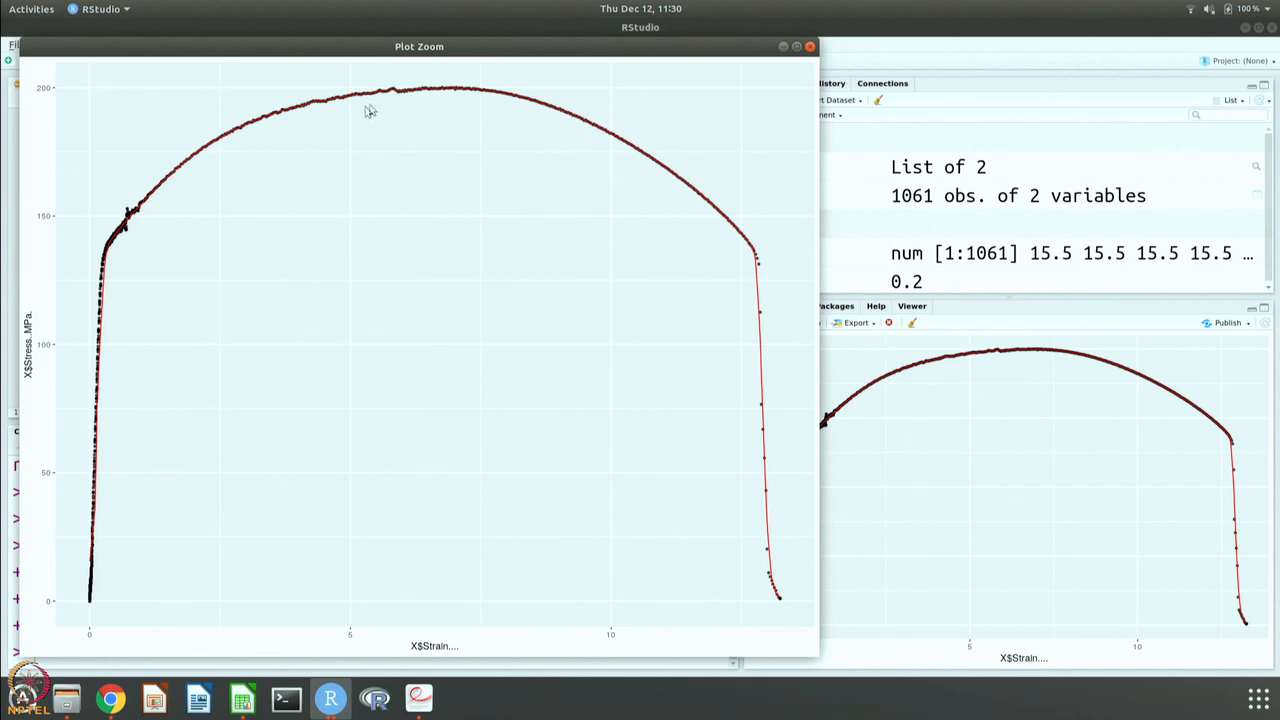
mouse_move(325, 103)
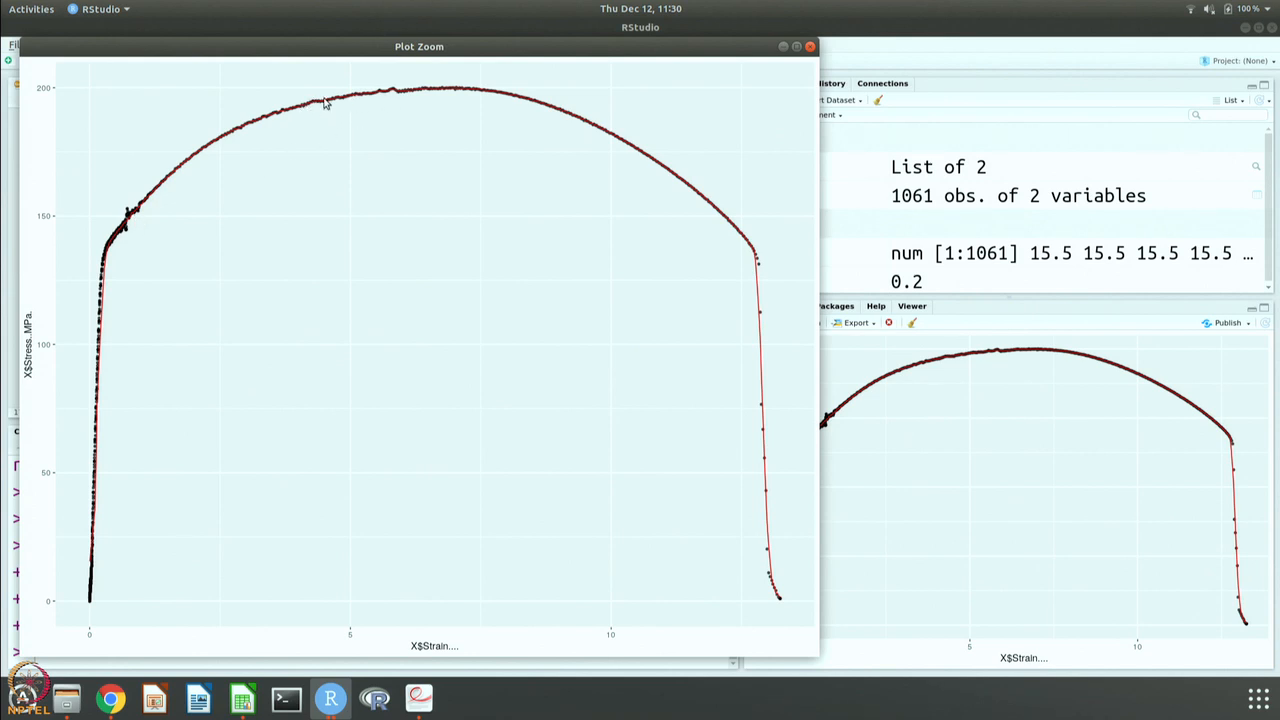
mouse_move(307, 108)
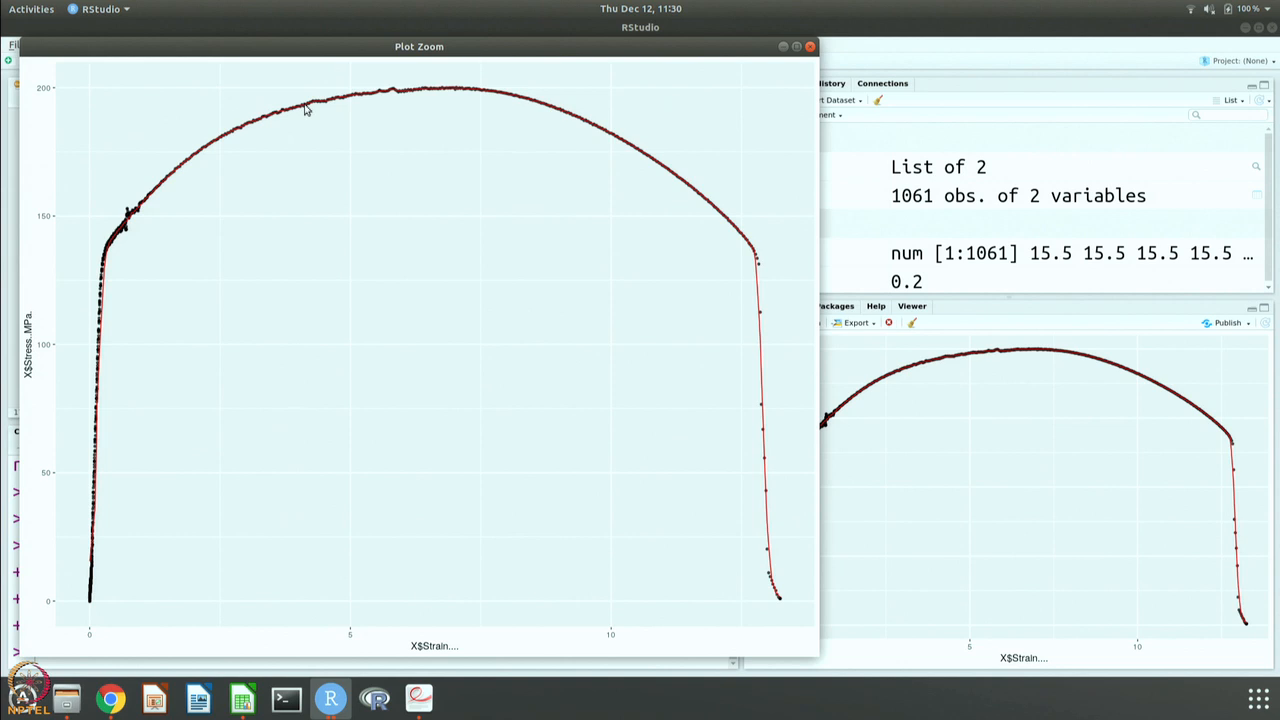
mouse_move(389, 95)
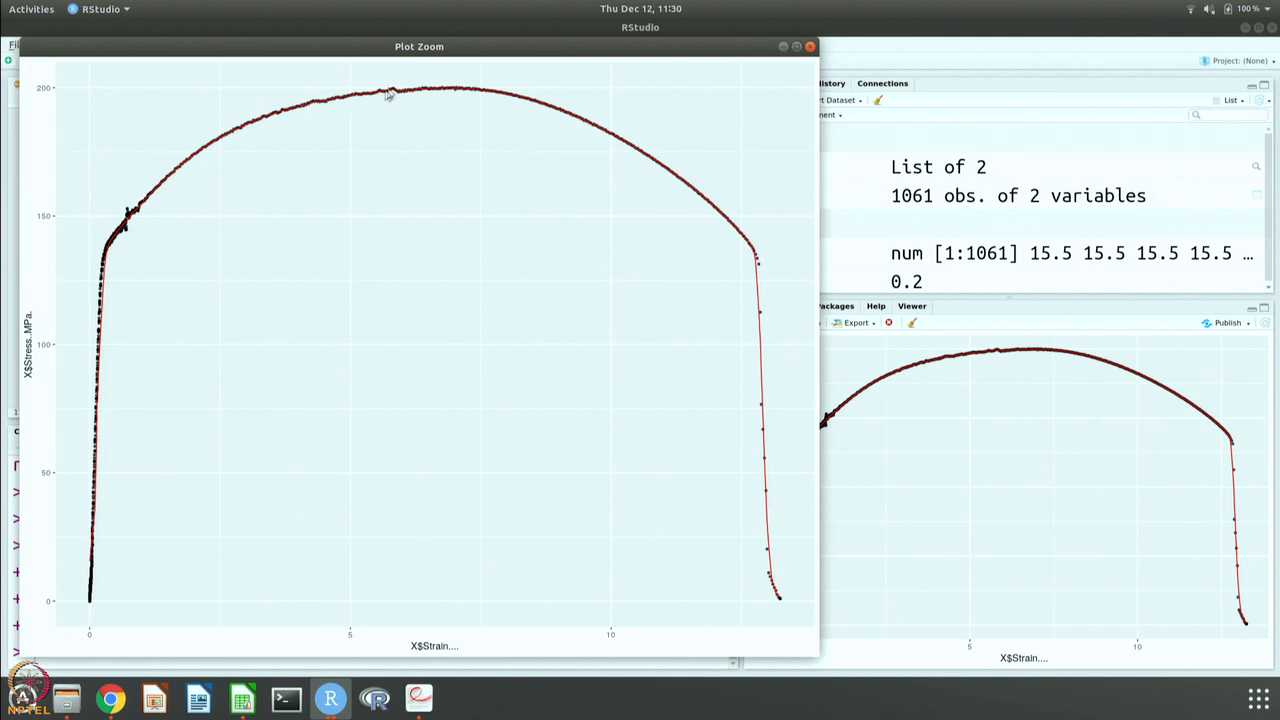
mouse_move(696, 560)
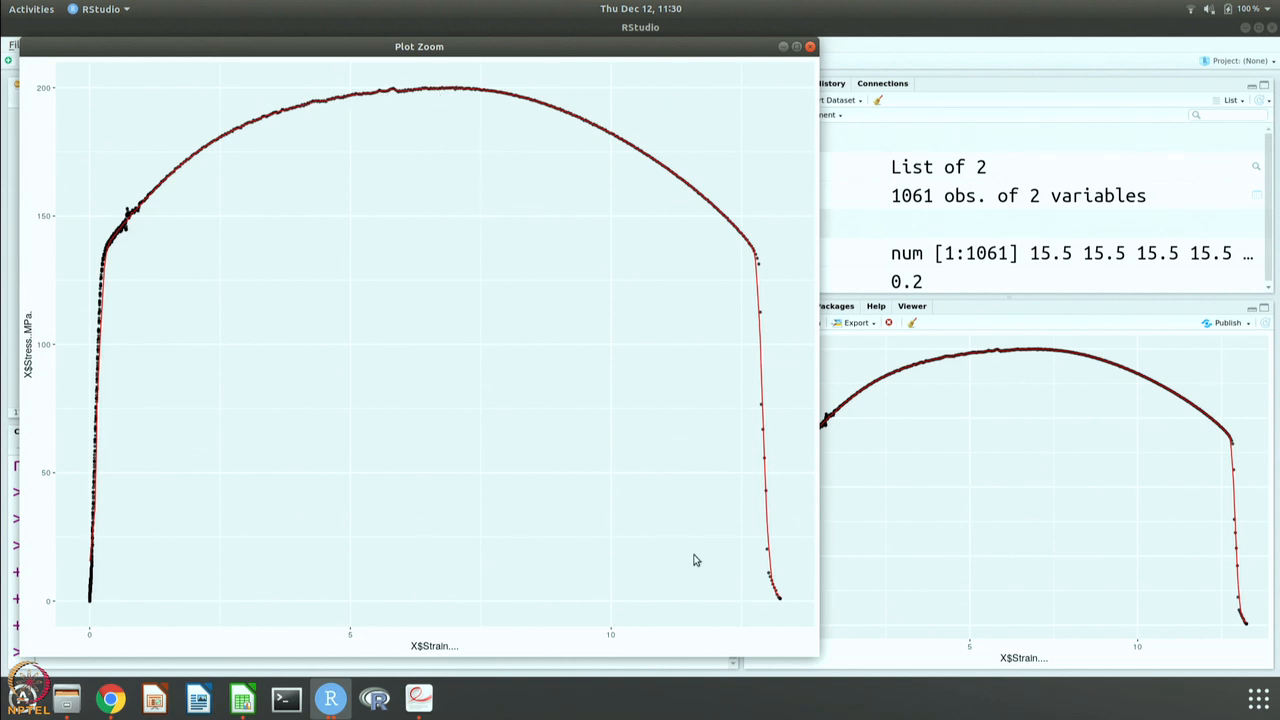
click(810, 46)
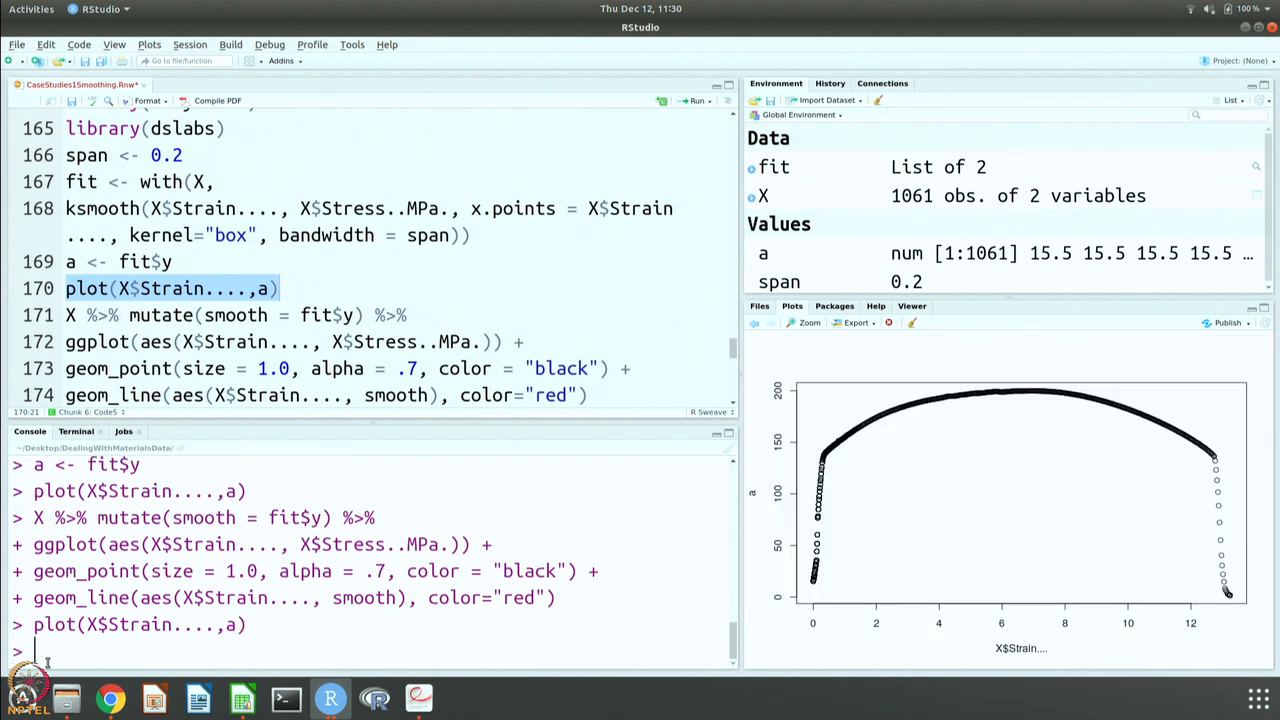
mouse_move(983, 406)
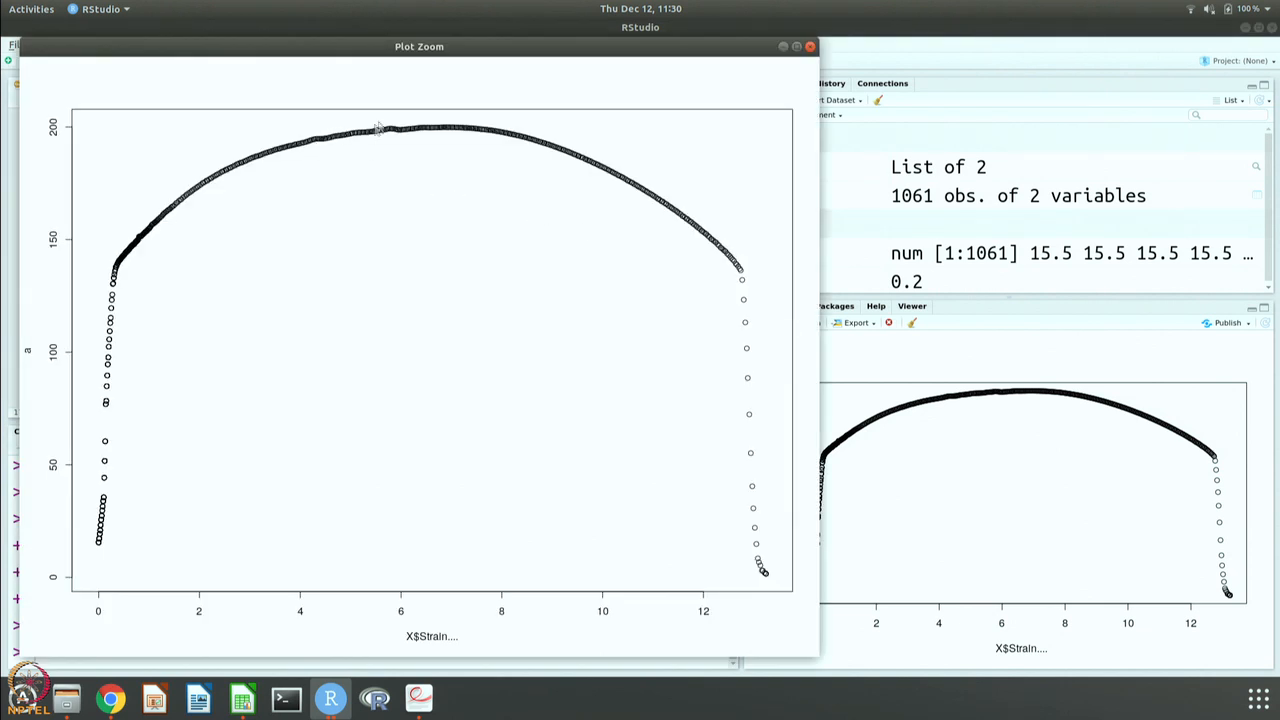
mouse_move(108, 489)
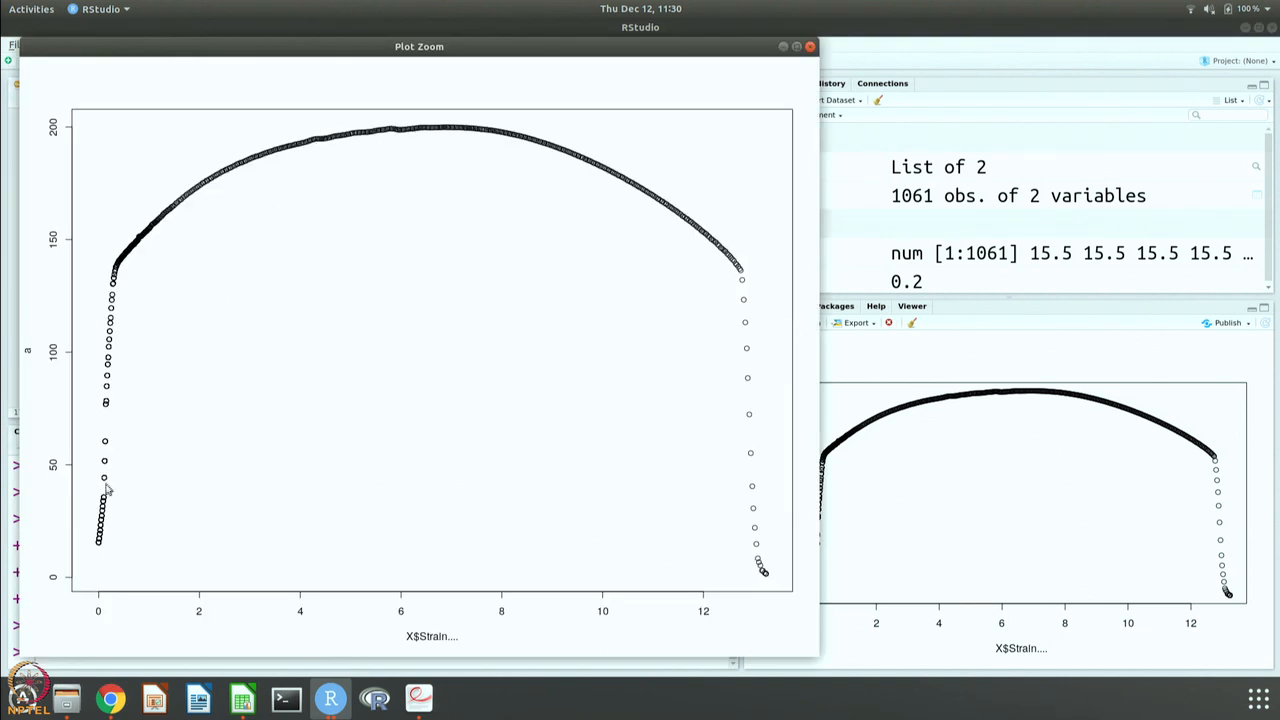
mouse_move(143, 230)
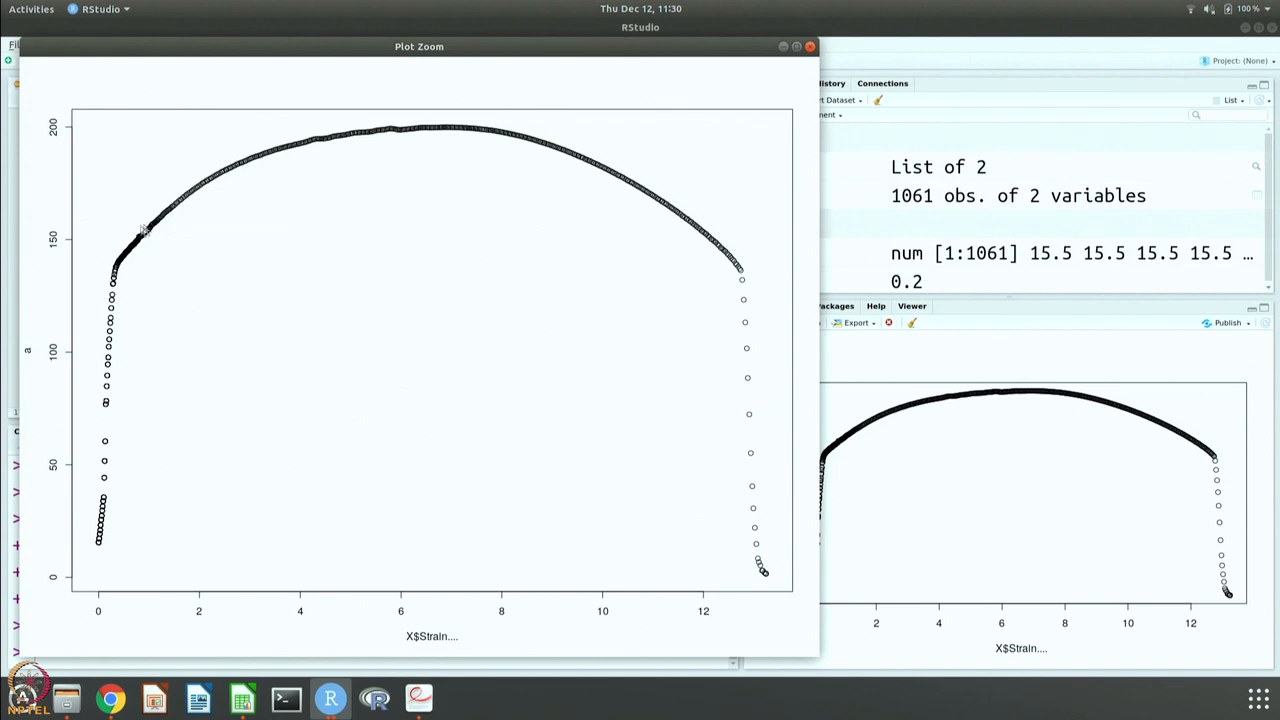
mouse_move(455, 122)
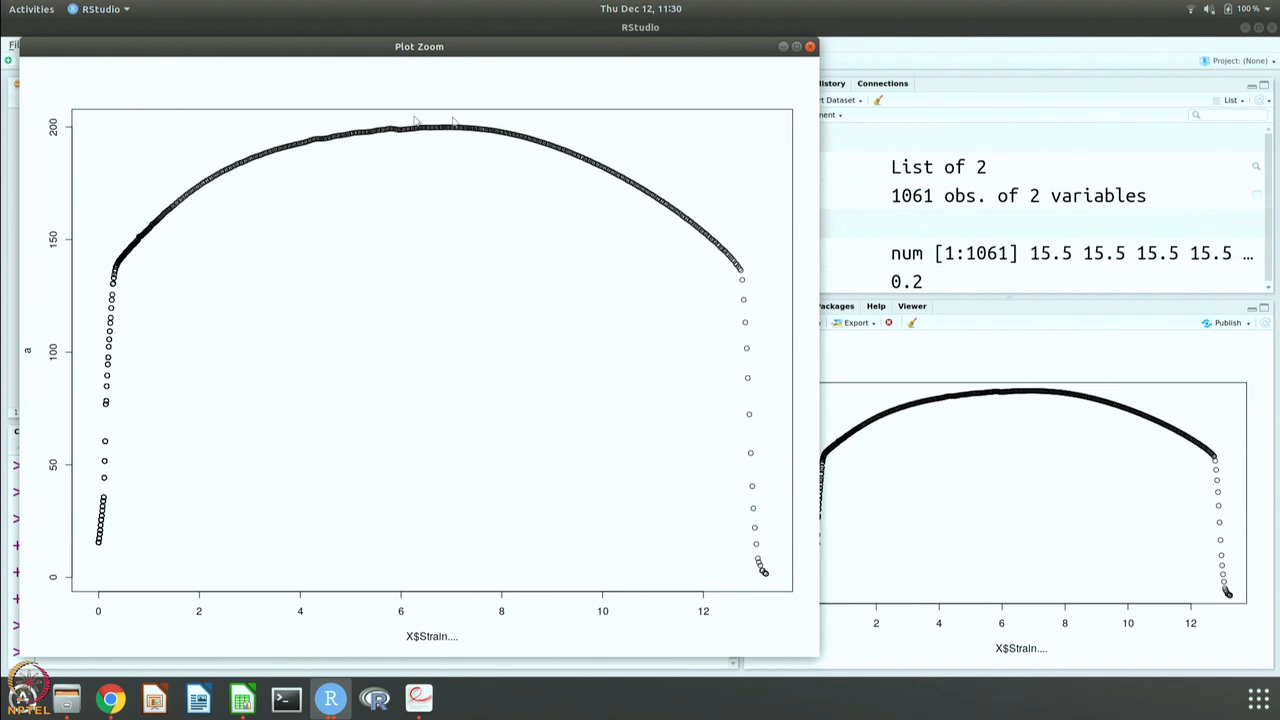
click(810, 46)
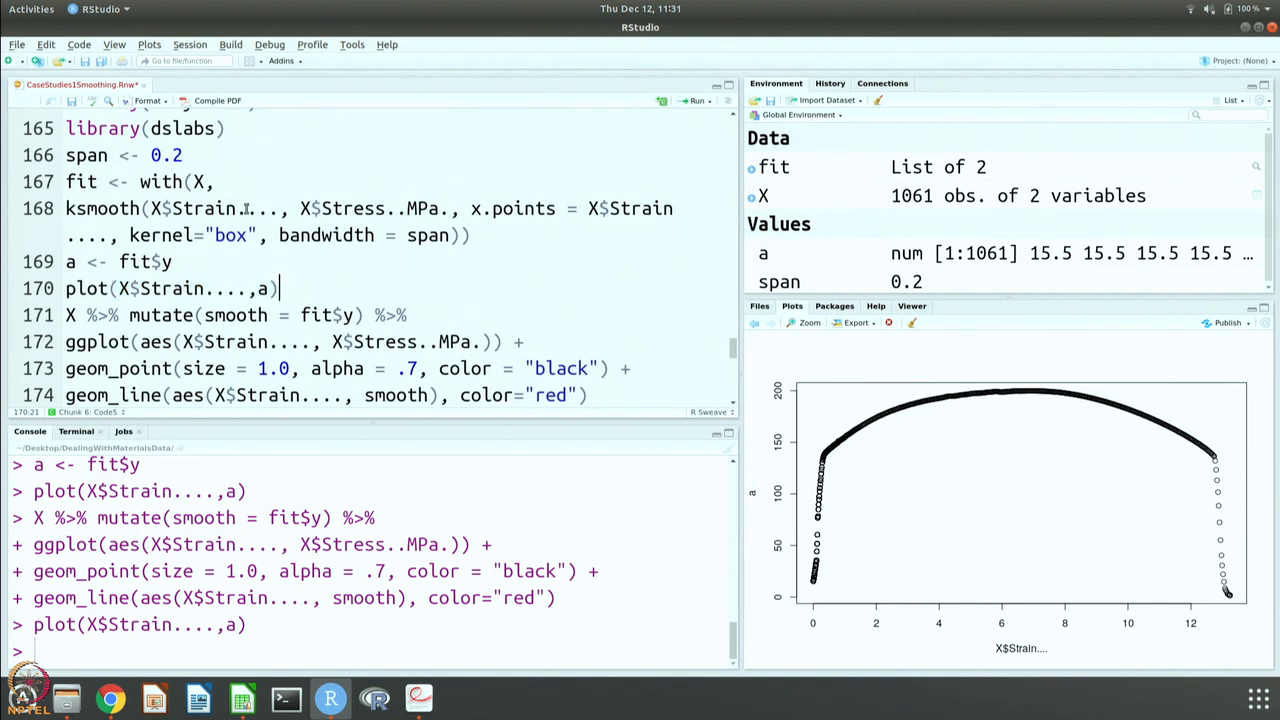
Step: Go to the Code5 span setting and scroll down to chunk Code6
click(183, 155)
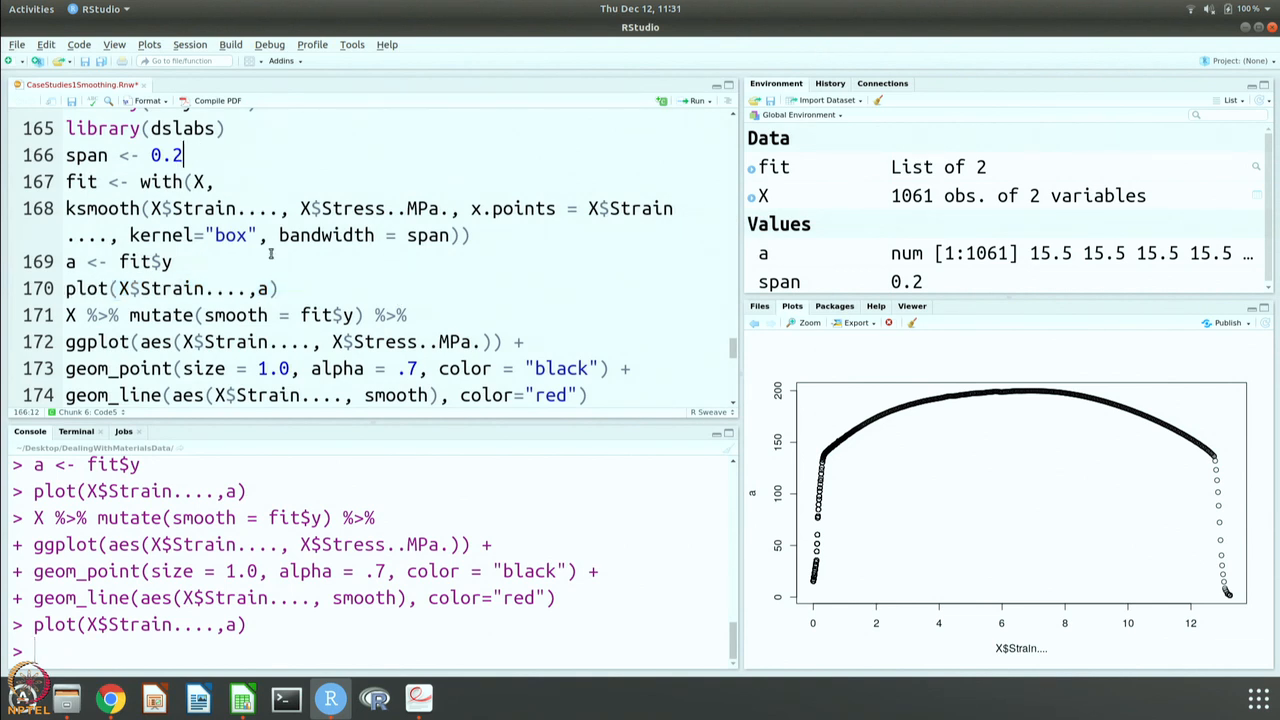
mouse_move(732, 355)
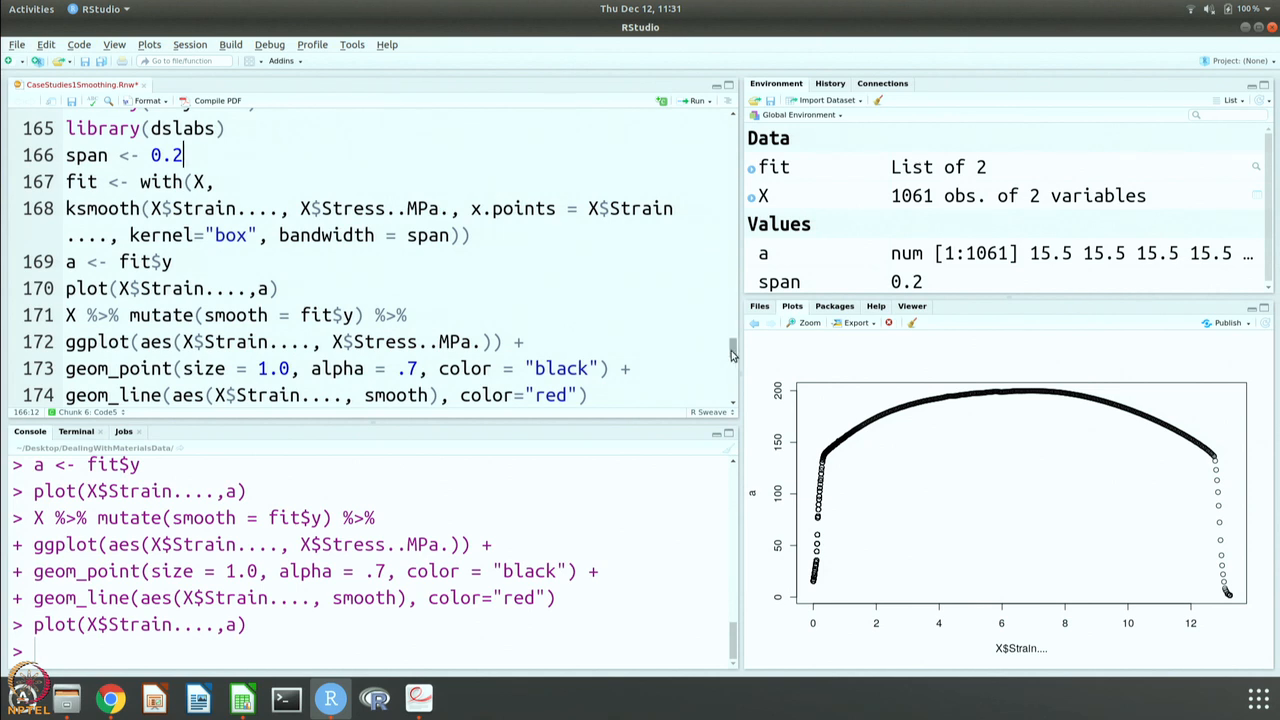
scroll(down, 3)
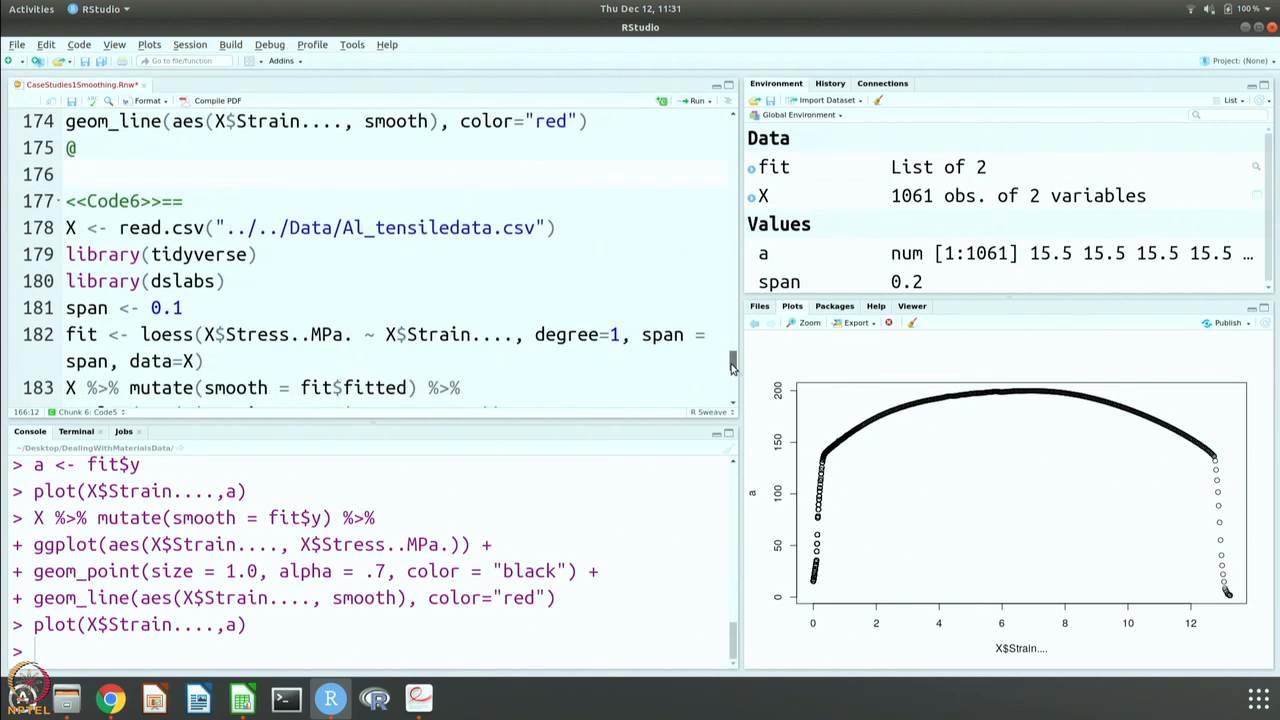
scroll(down, 3)
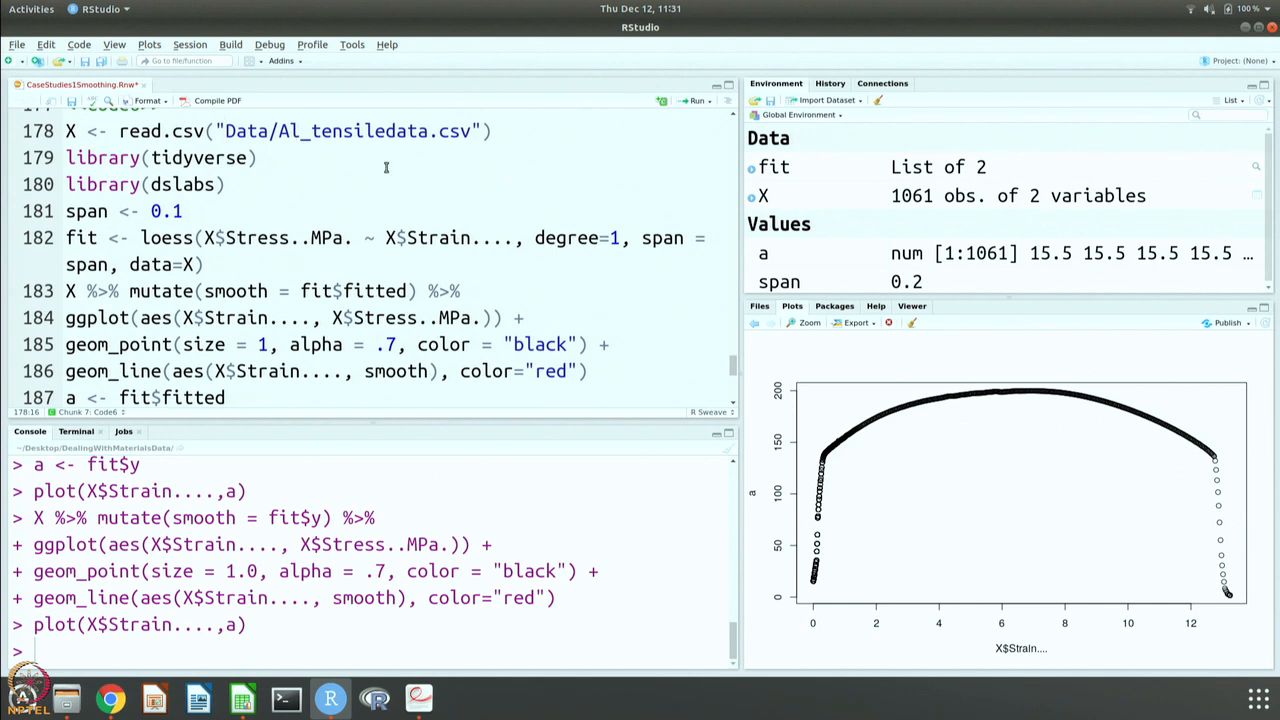
mouse_move(689, 107)
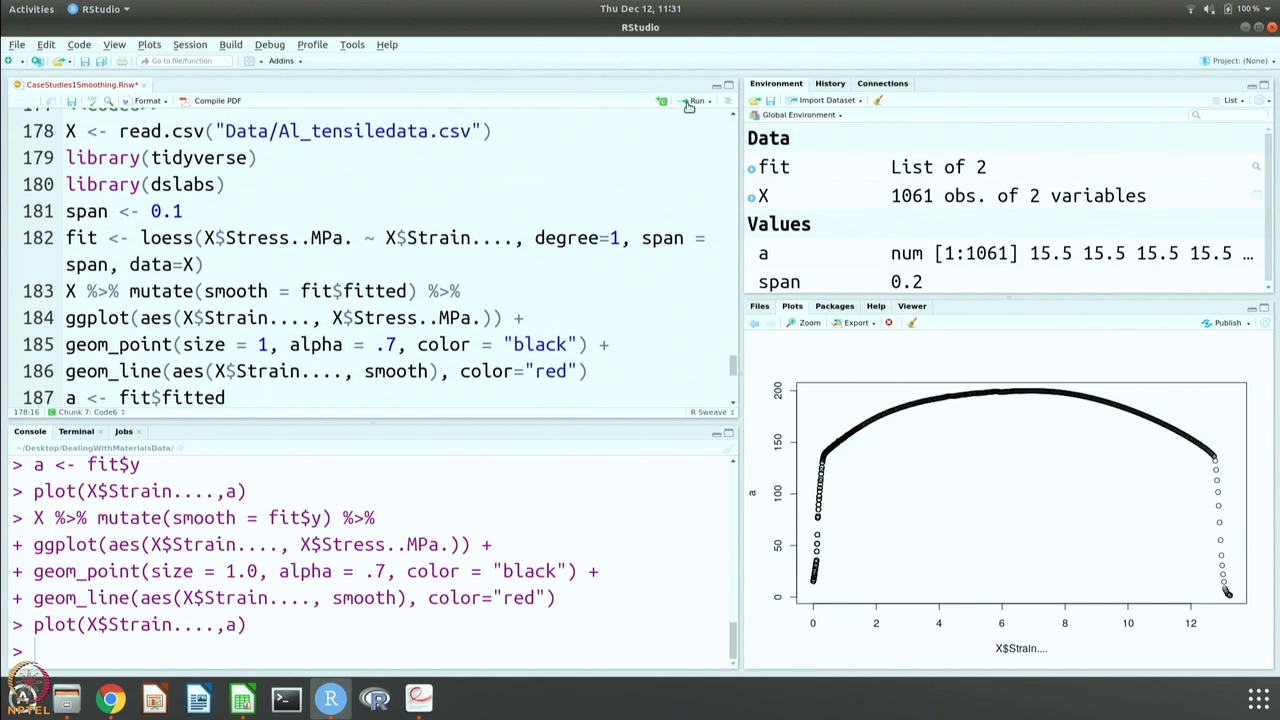
Step: Run the whole Code6 loess-smoothing chunk
click(709, 100)
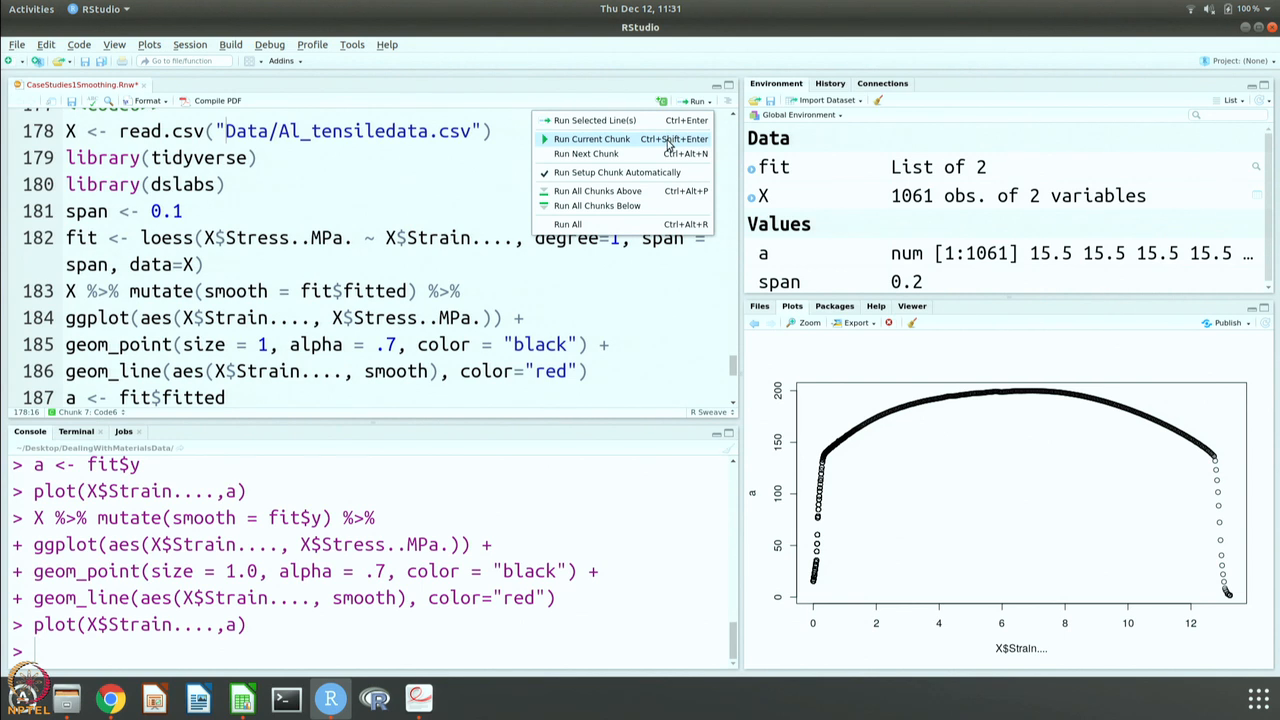
click(591, 138)
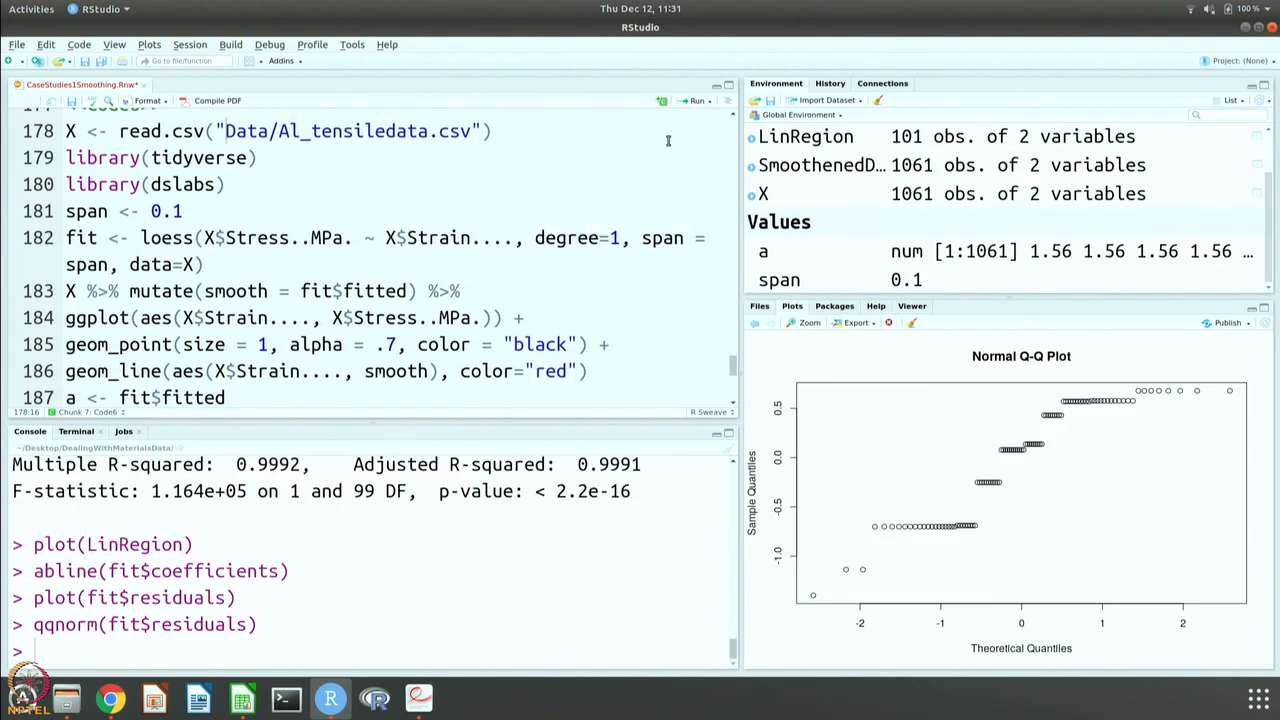
mouse_move(732, 365)
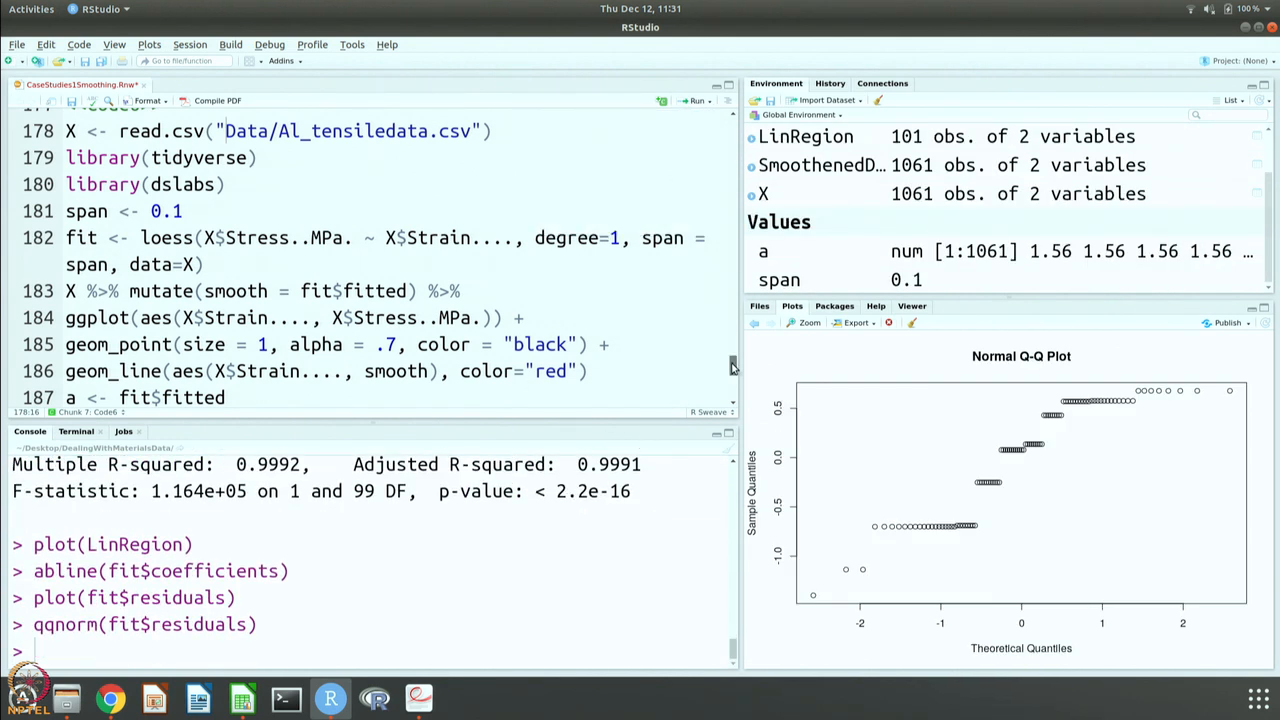
scroll(down, 3)
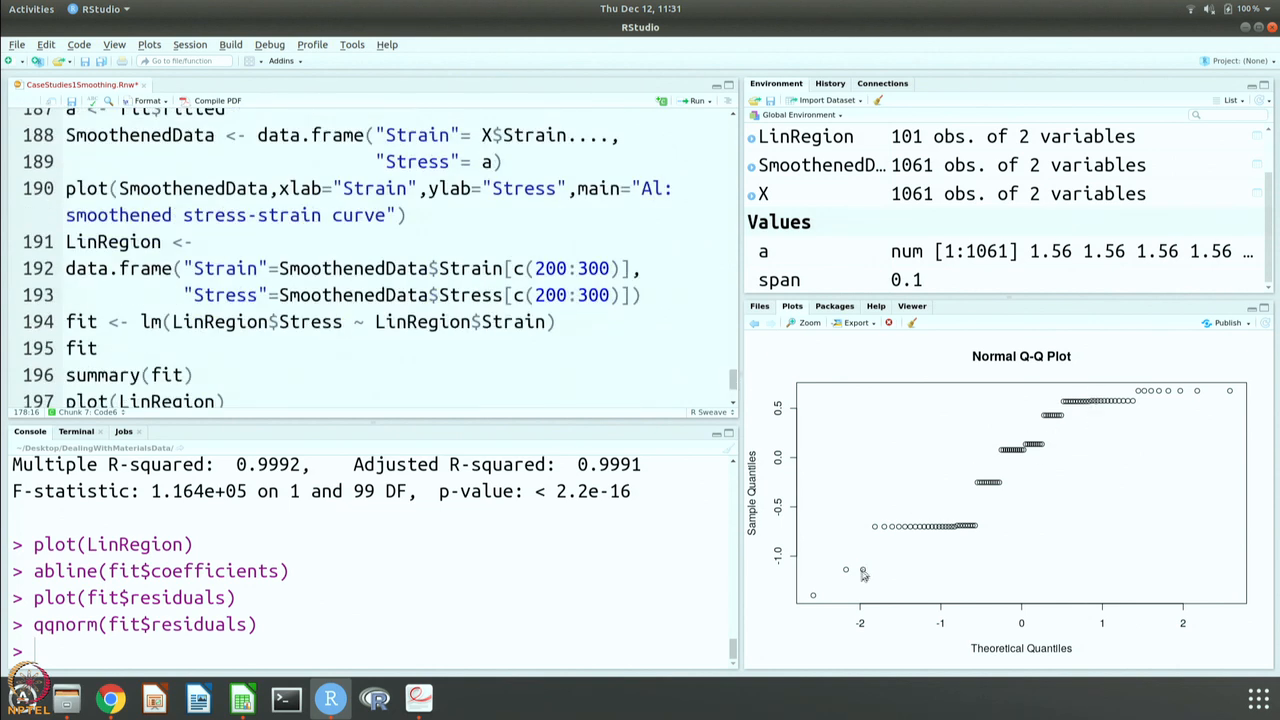
mouse_move(738, 405)
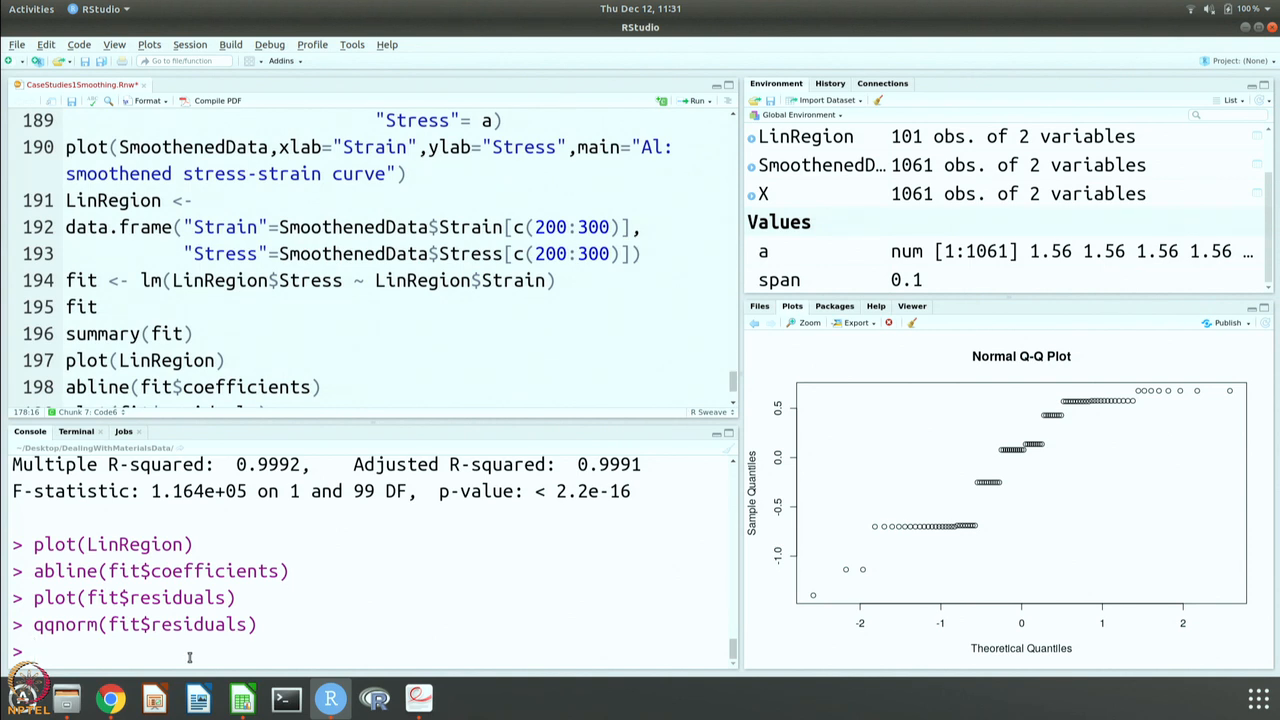
Step: Enter plot(fit$residuals) in the Console to plot the linear-fit residuals
text(plot(fit)
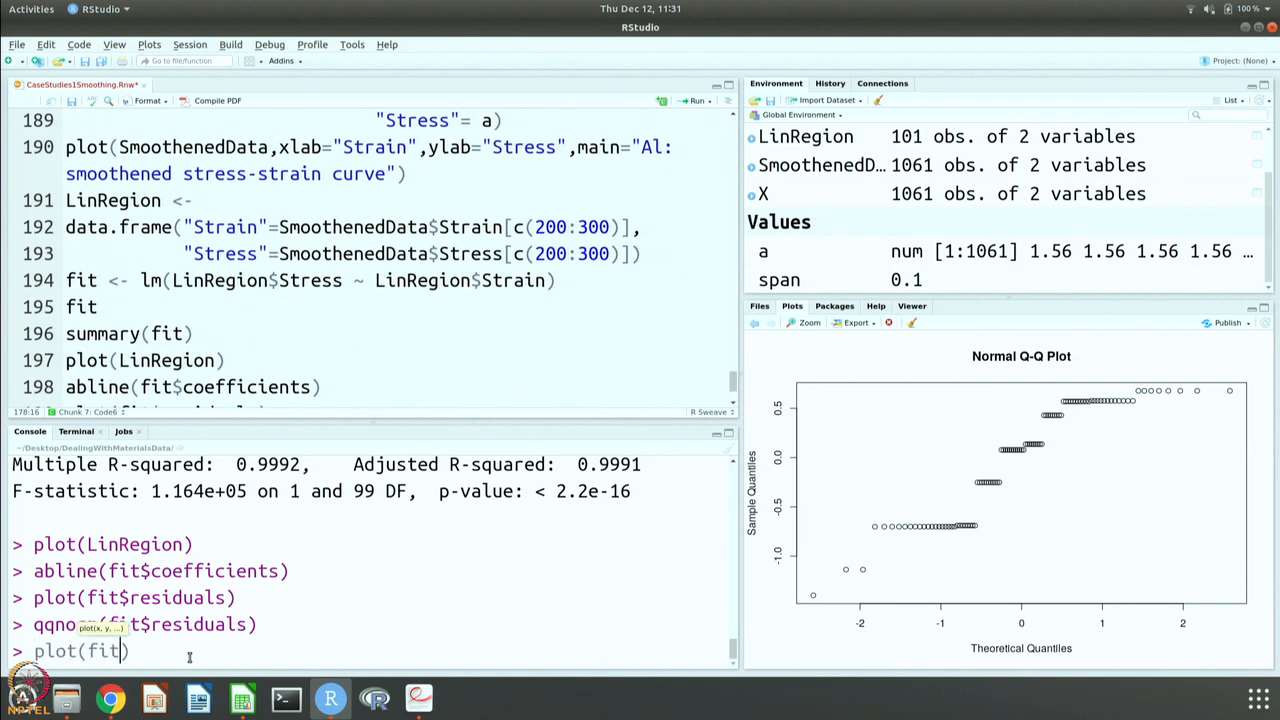
text($)
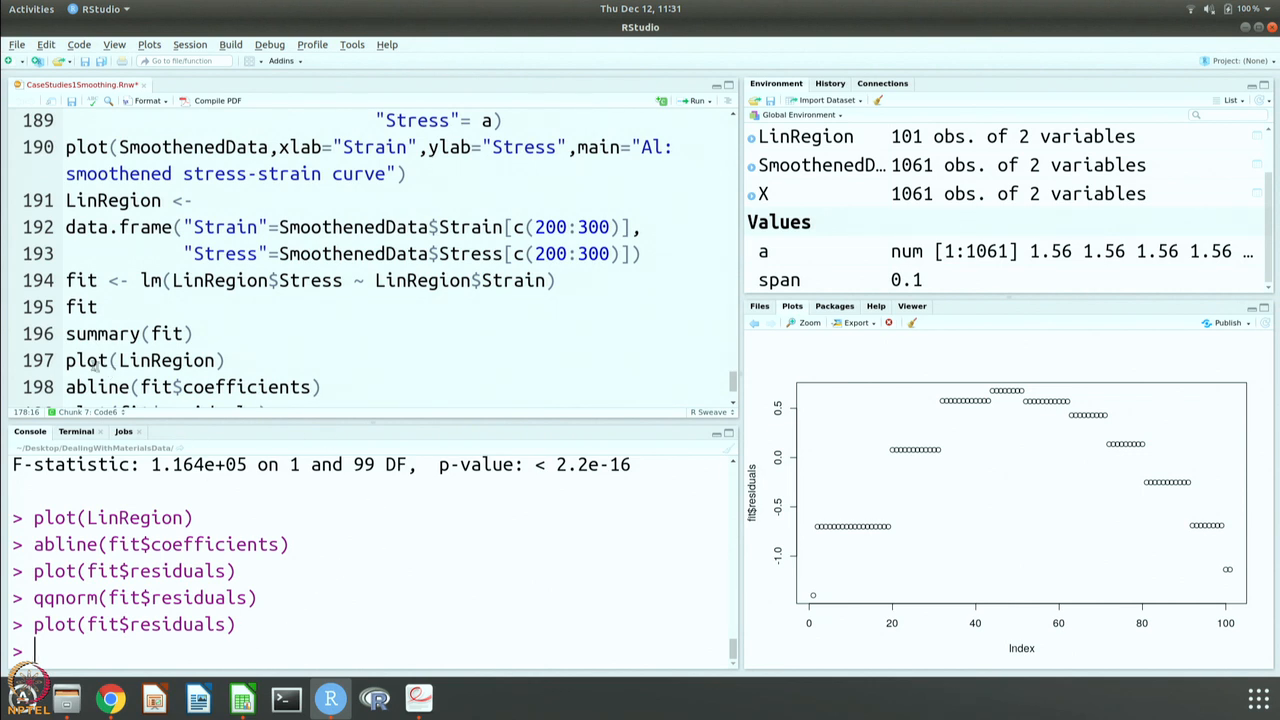
mouse_move(715, 390)
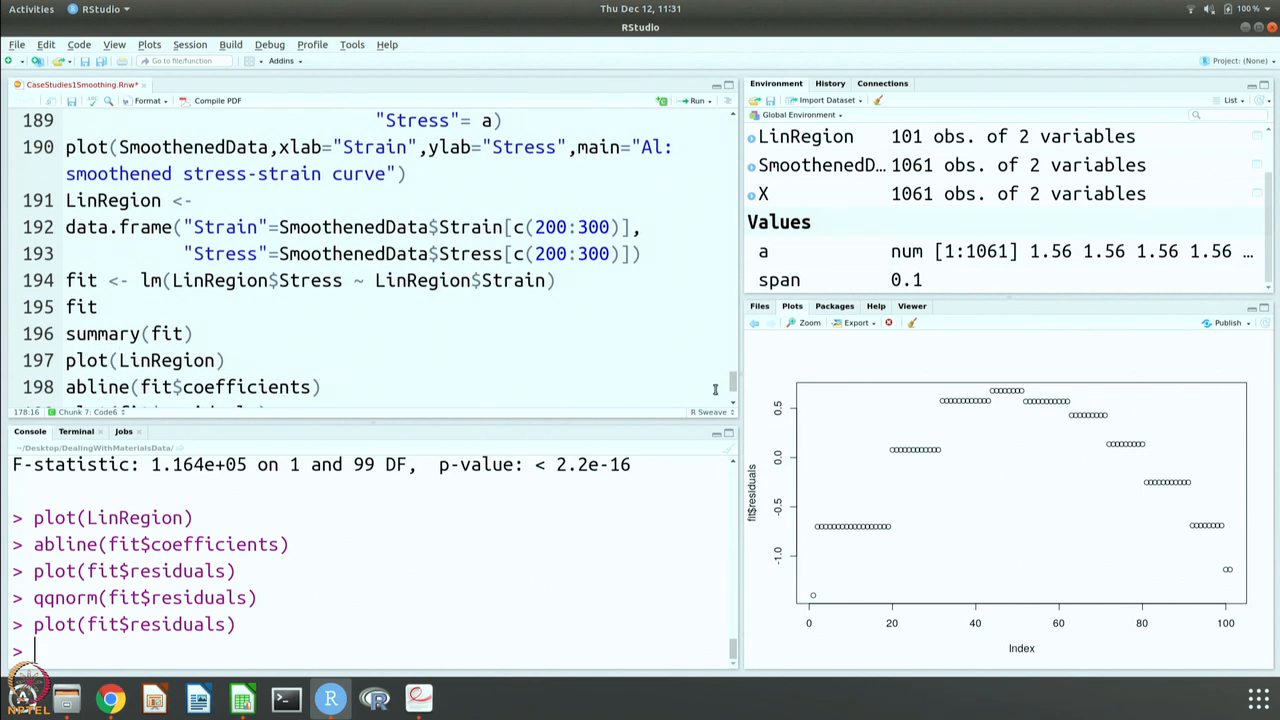
scroll(down, 3)
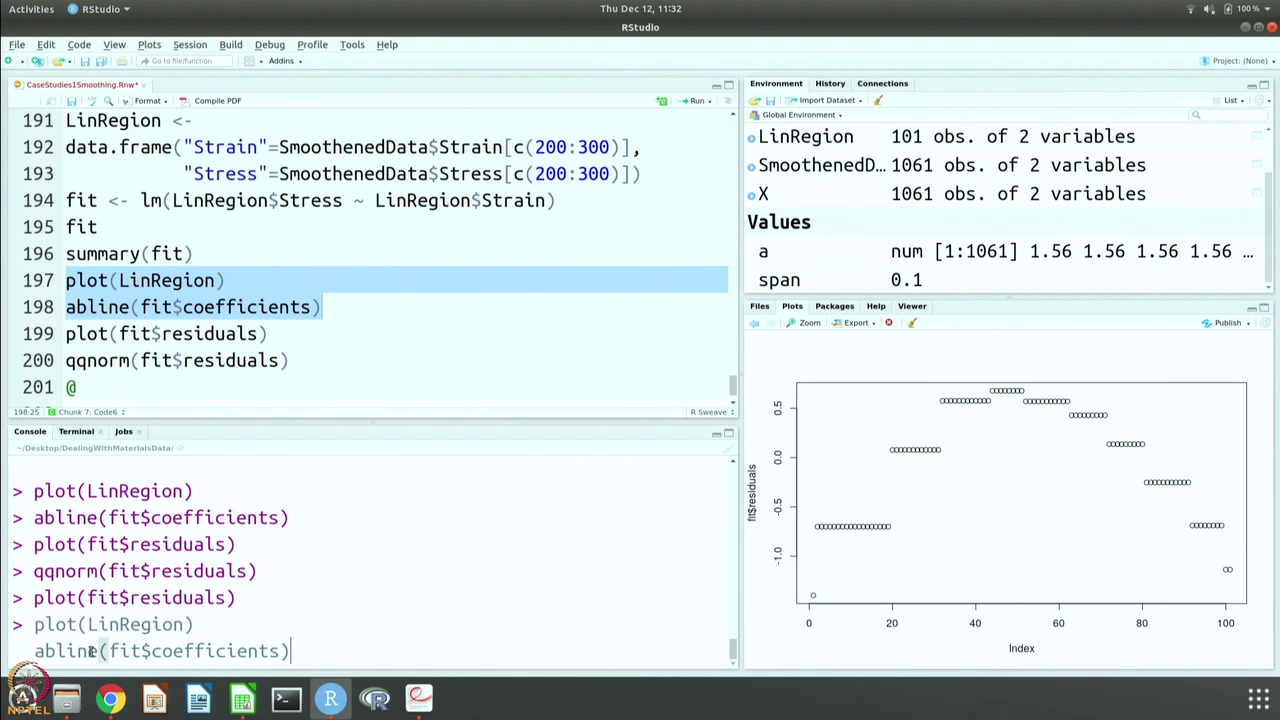
Step: Plot LinRegion with its fitted line and print summary(fit), showing strain coefficient 683.0573
key(Return)
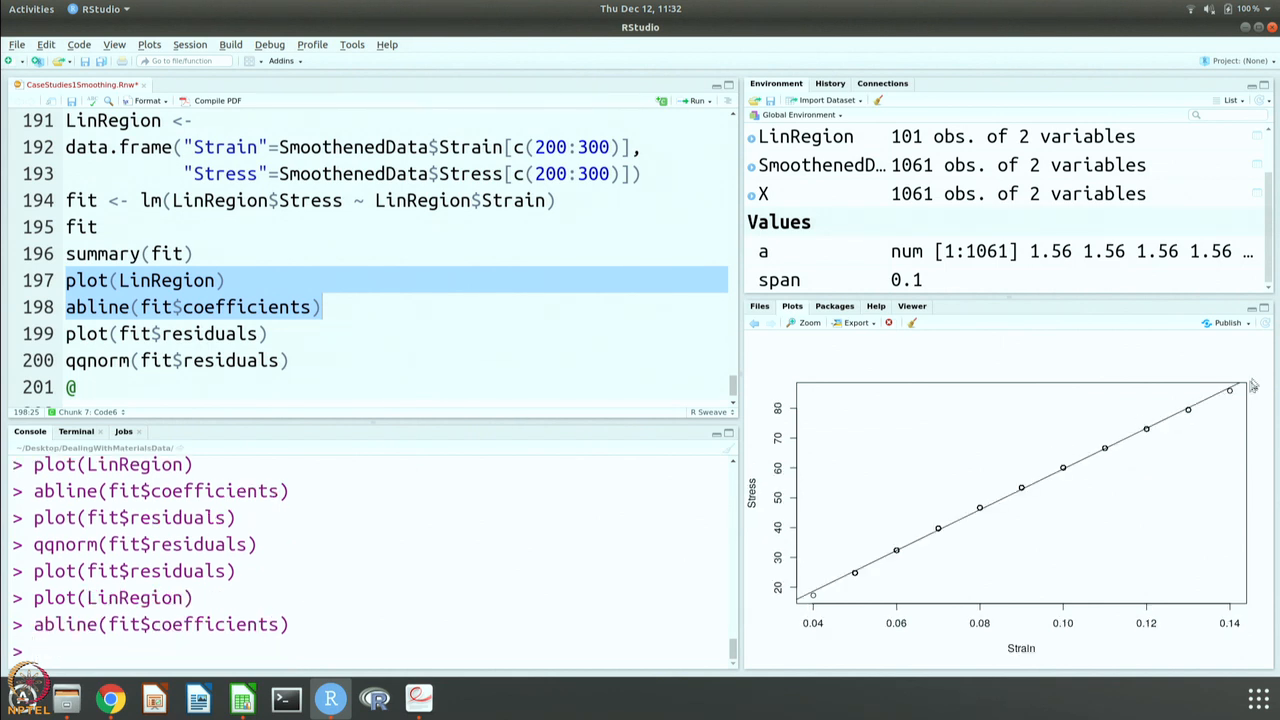
mouse_move(987, 523)
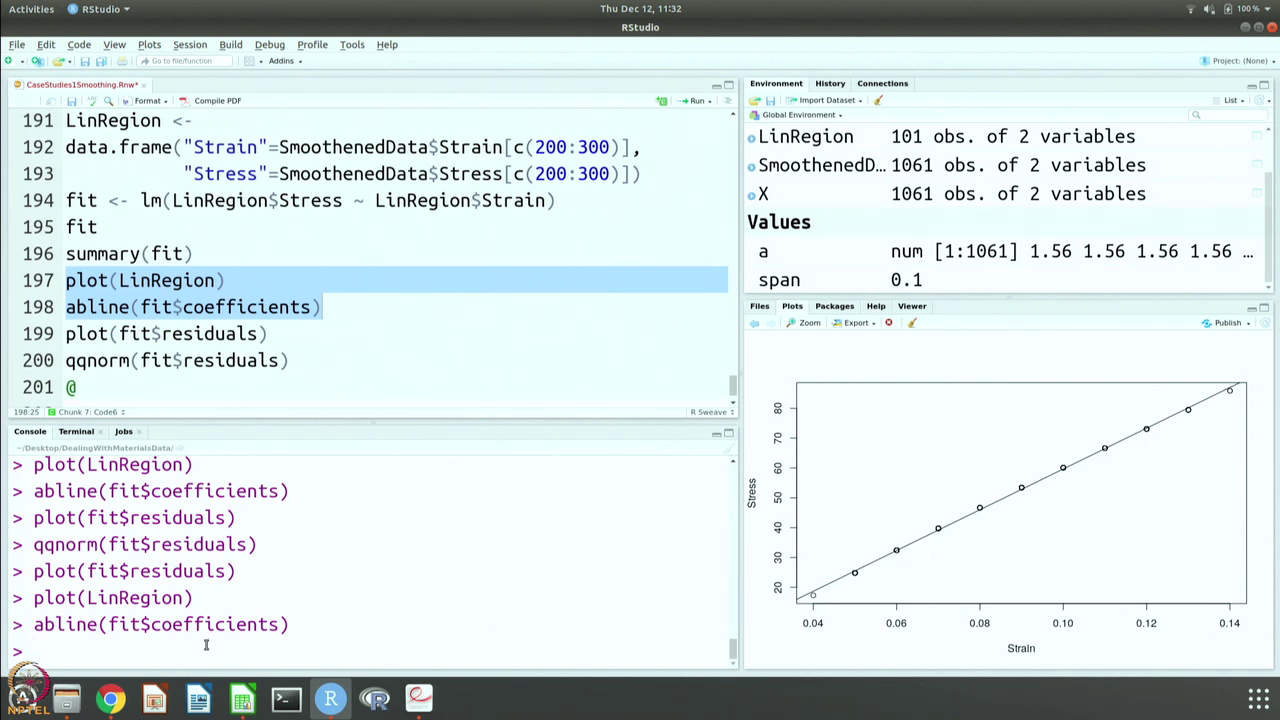
text(summary(fi)
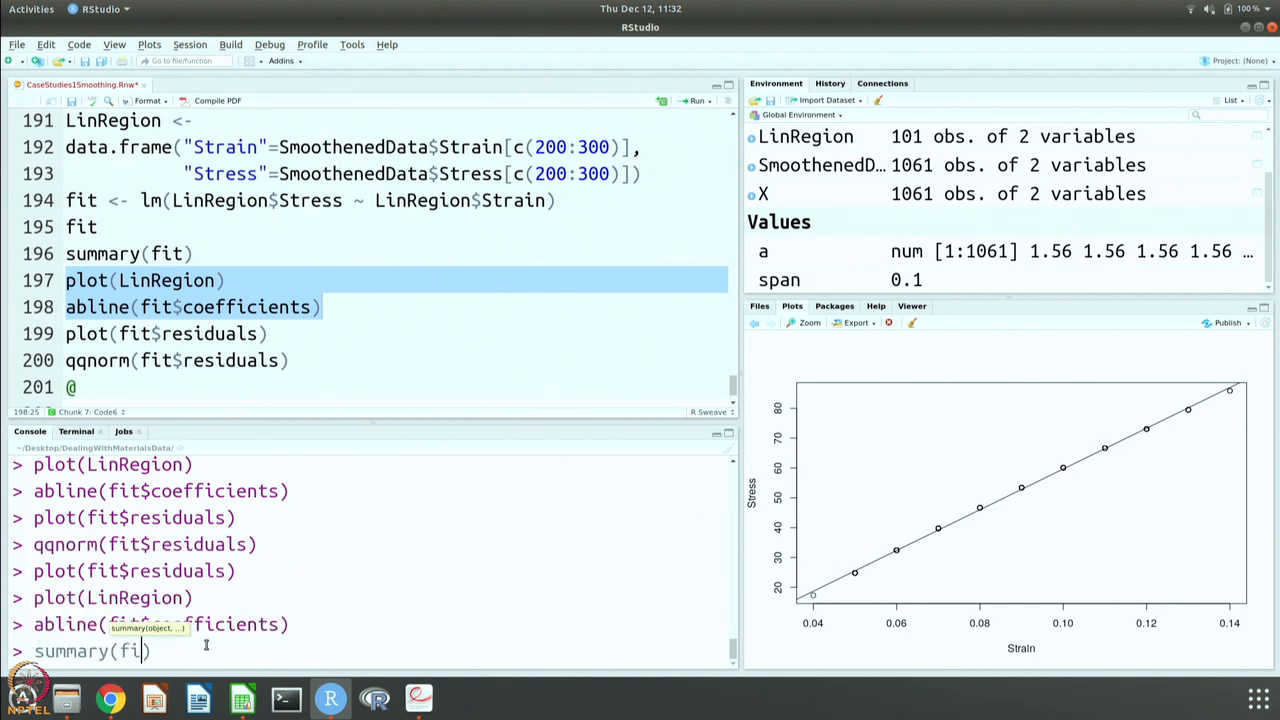
key(Return)
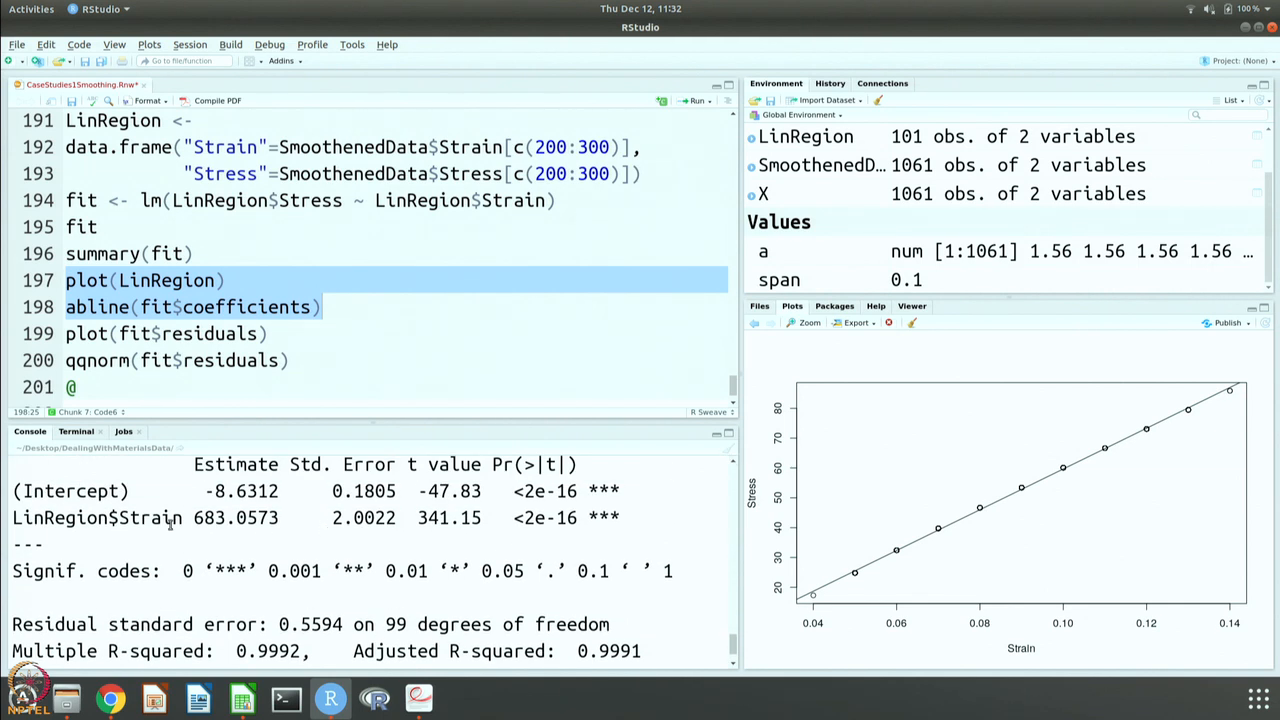
mouse_move(243, 697)
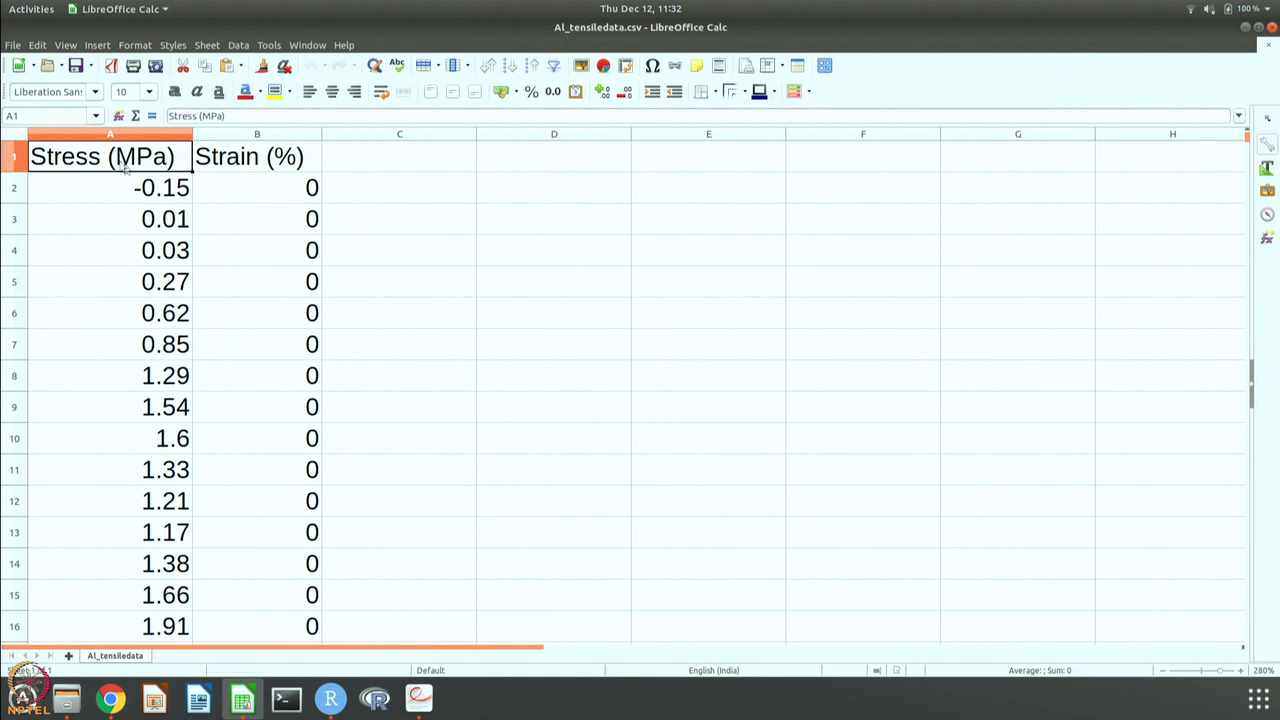
mouse_move(285, 182)
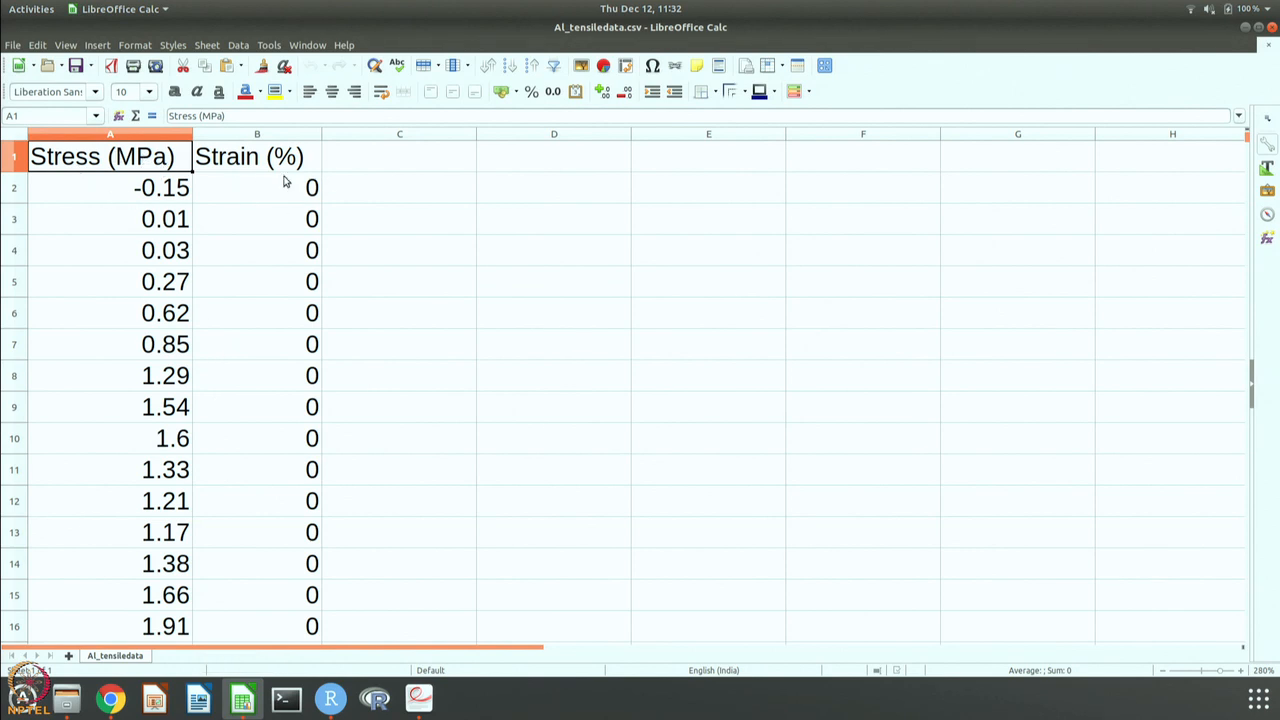
Step: Check Al_tensiledata.csv in LibreOffice Calc: stress in MPa, strain in percent
click(330, 698)
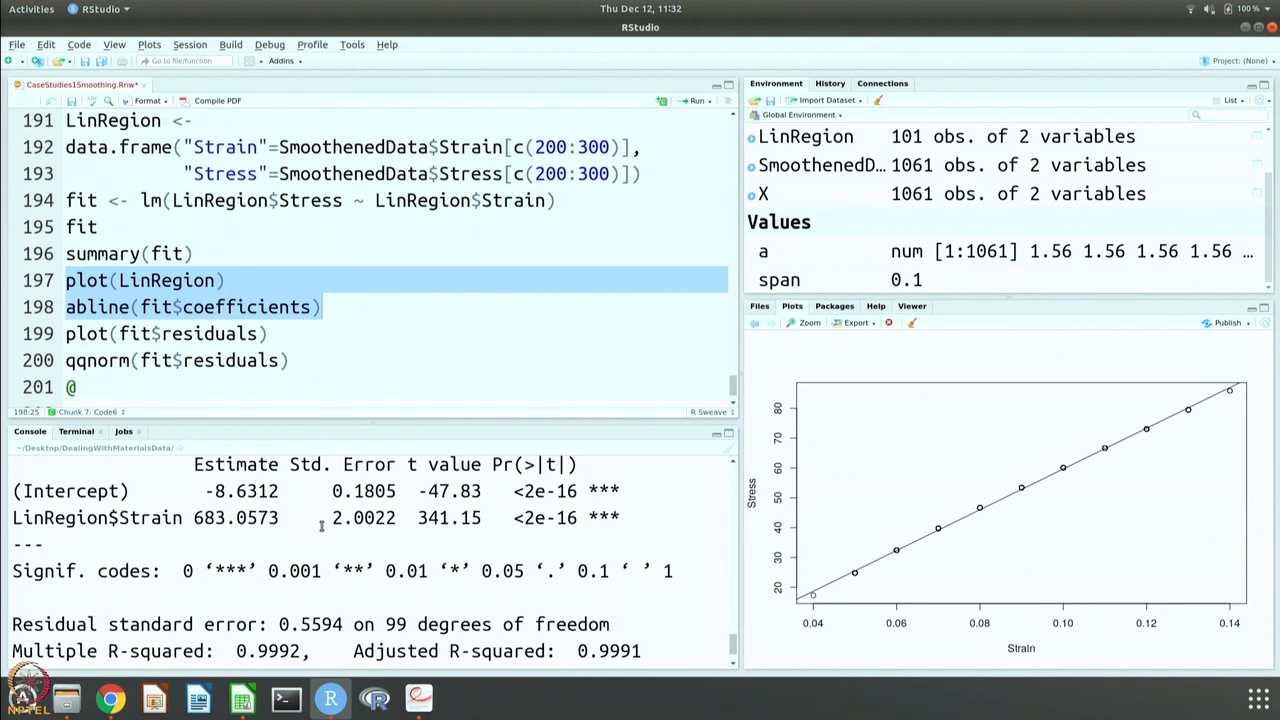
mouse_move(295, 519)
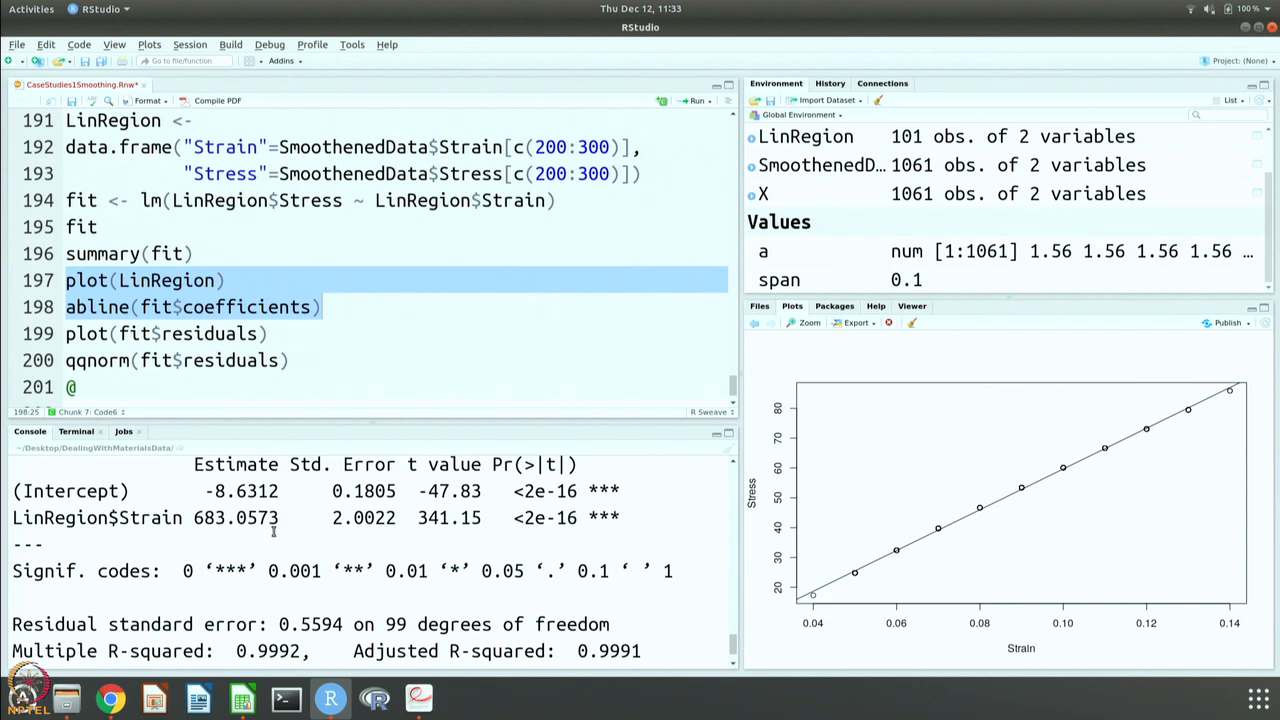
mouse_move(597, 345)
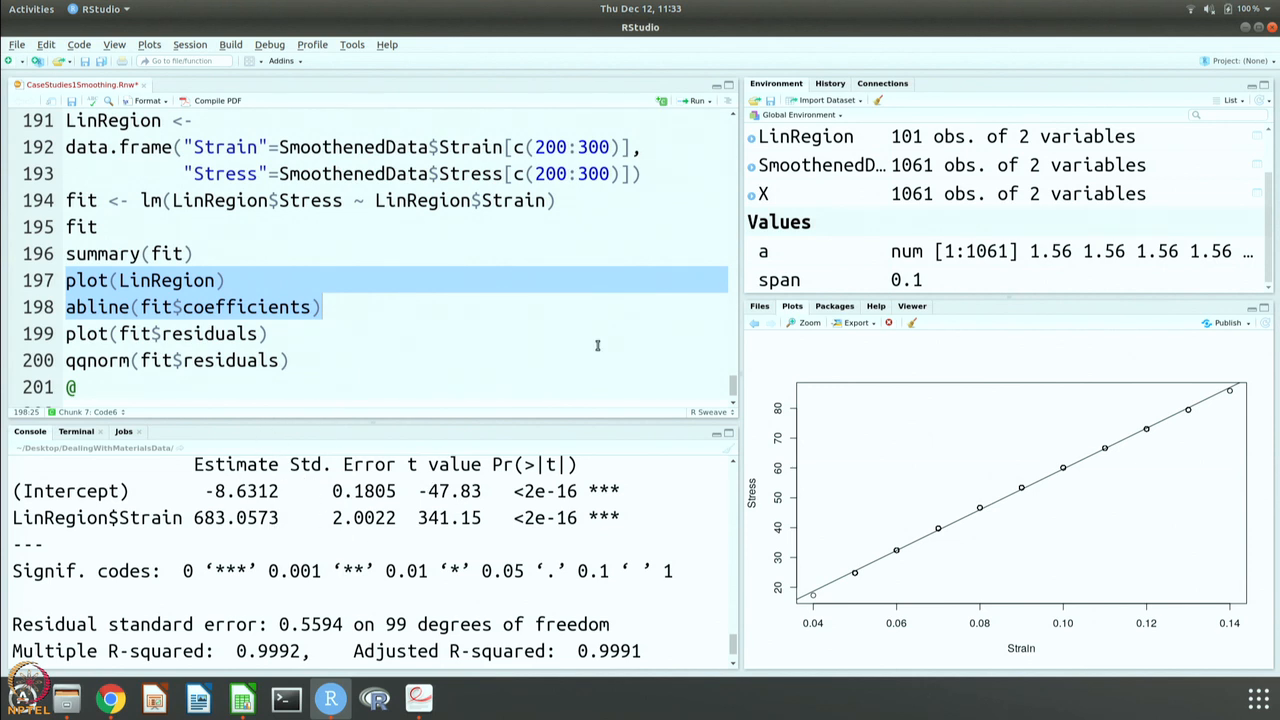
mouse_move(740, 123)
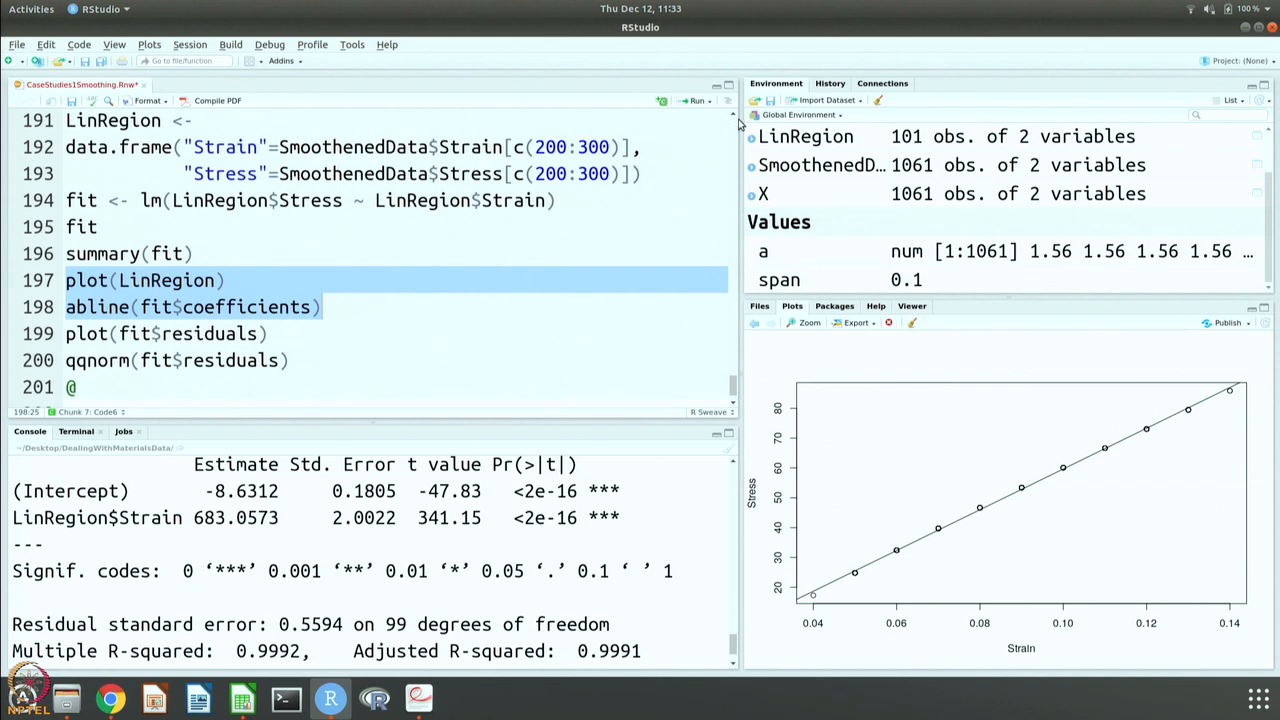
Step: Scroll the RStudio editor back up to the smoothed-data plotting code near line 188
scroll(up, 3)
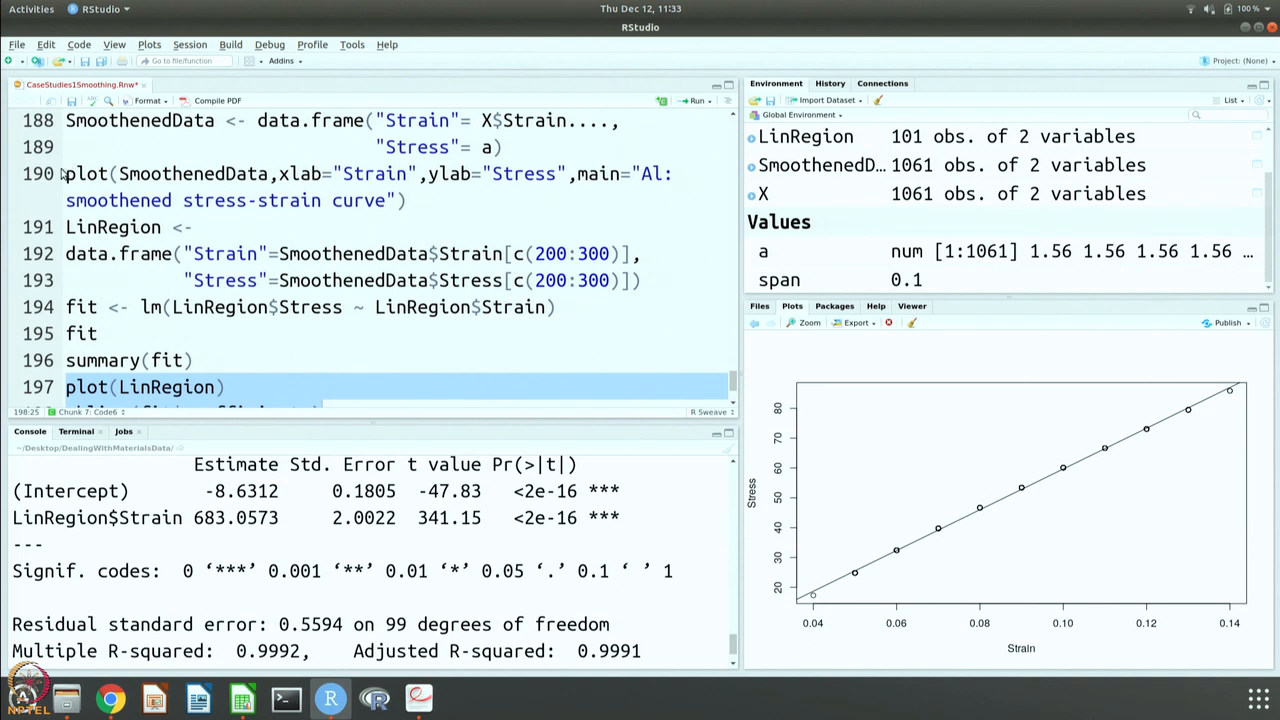
Step: Run line 190 to plot 'Al: smoothened stress-strain curve' and view it enlarged
click(405, 200)
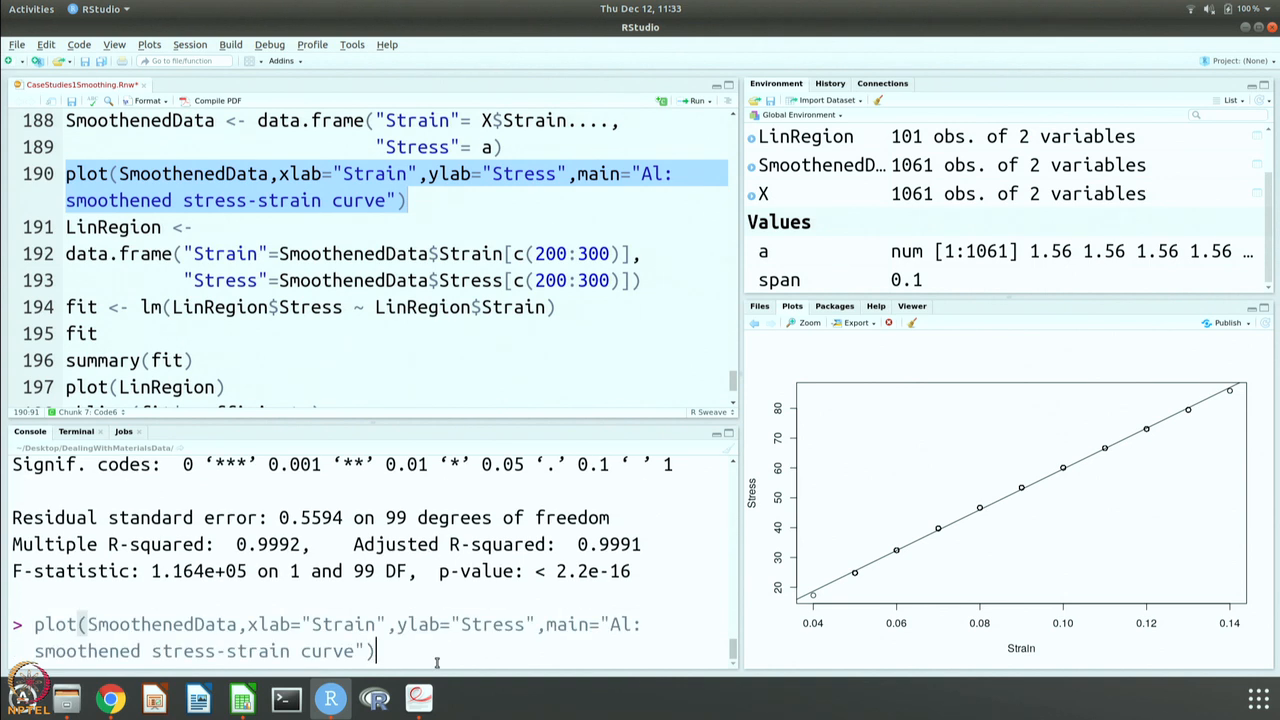
key(Return)
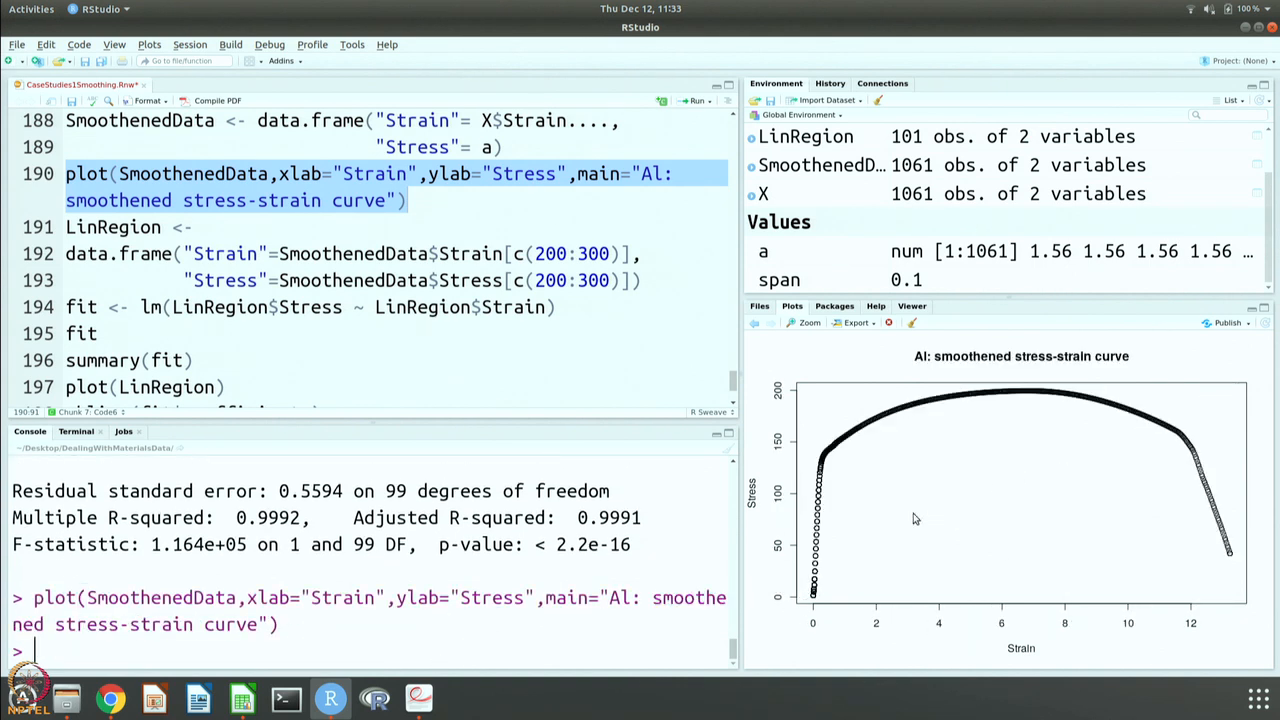
click(804, 322)
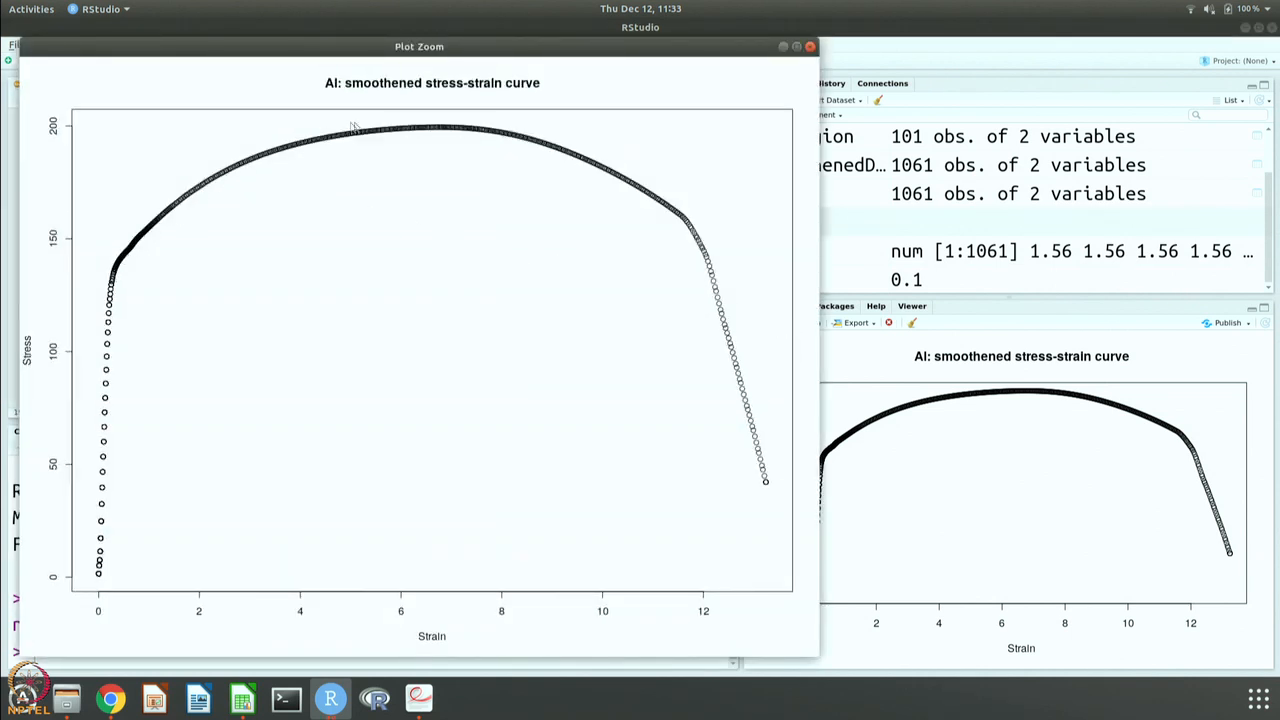
mouse_move(437, 132)
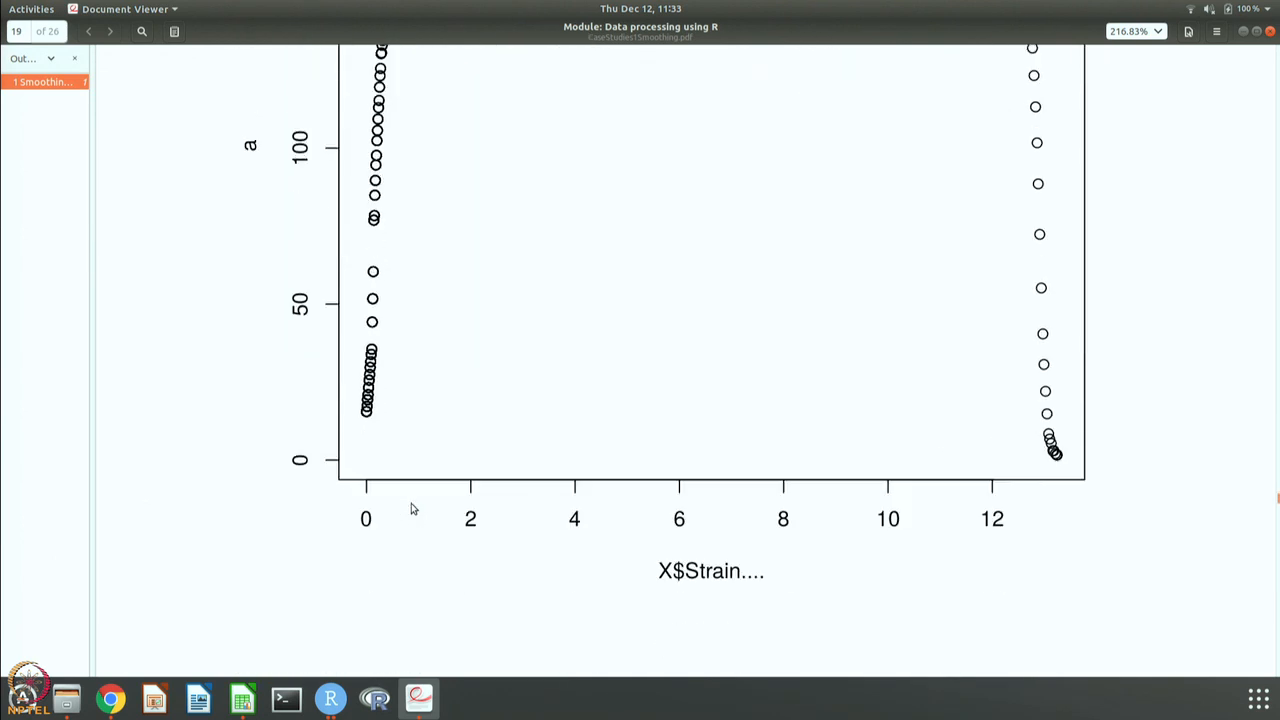
Step: Page through the PDF report from page 19 to 24, comparing its plots and fit summary
click(109, 31)
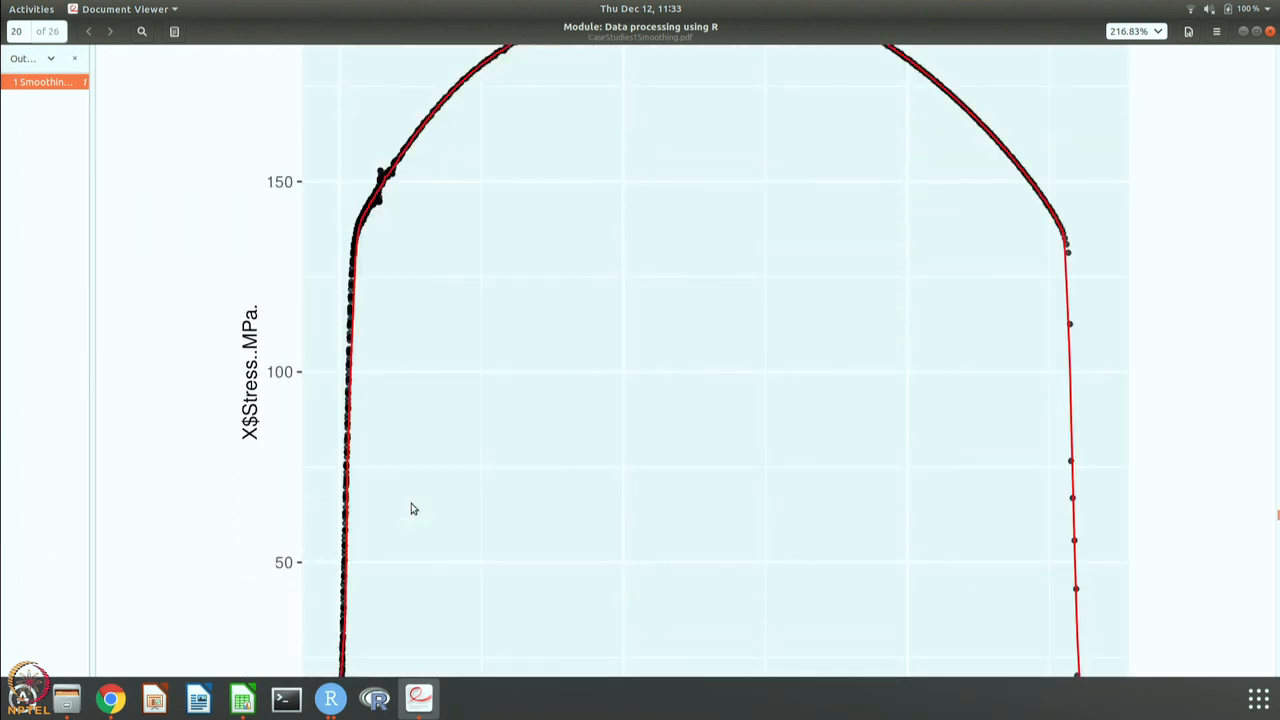
scroll(up, 3)
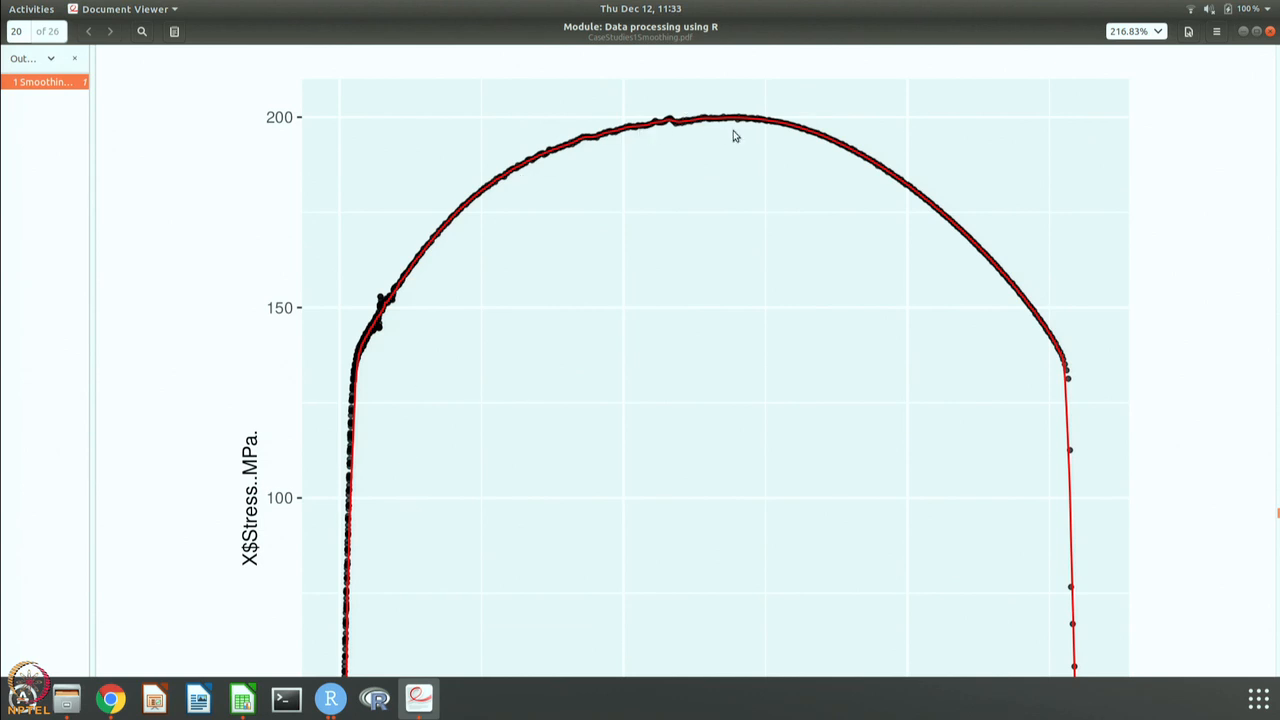
click(110, 31)
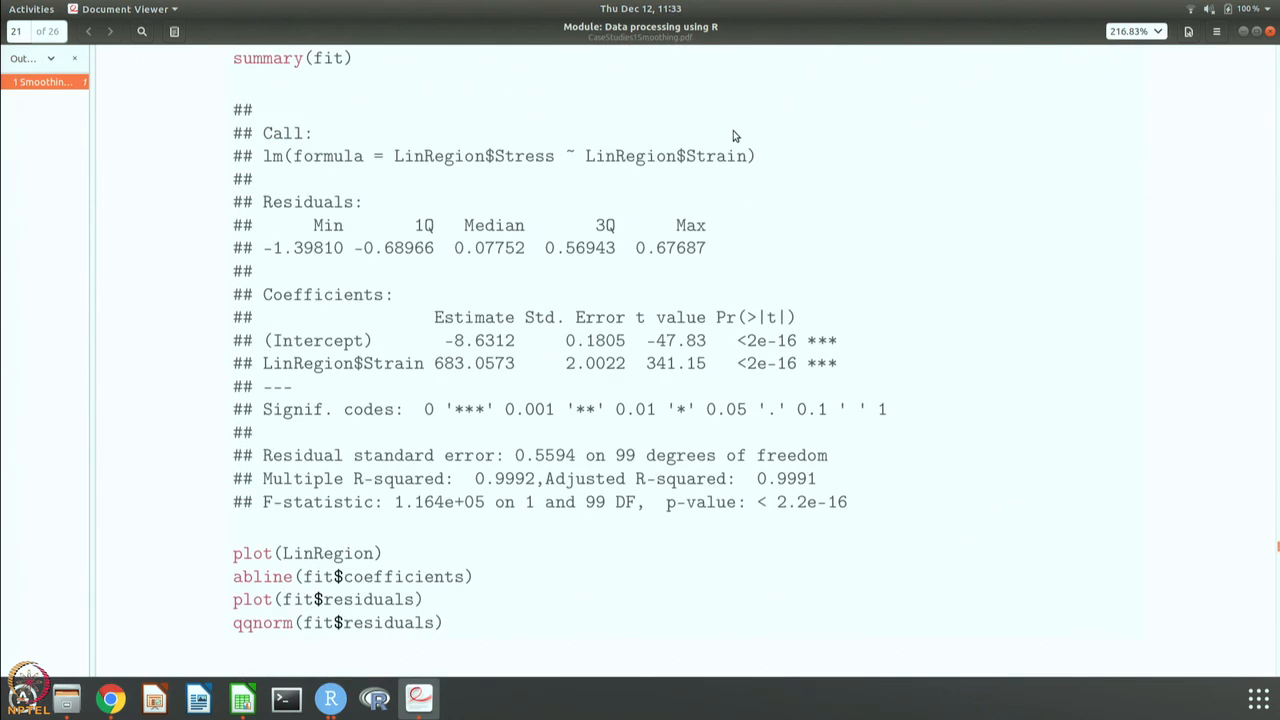
click(109, 31)
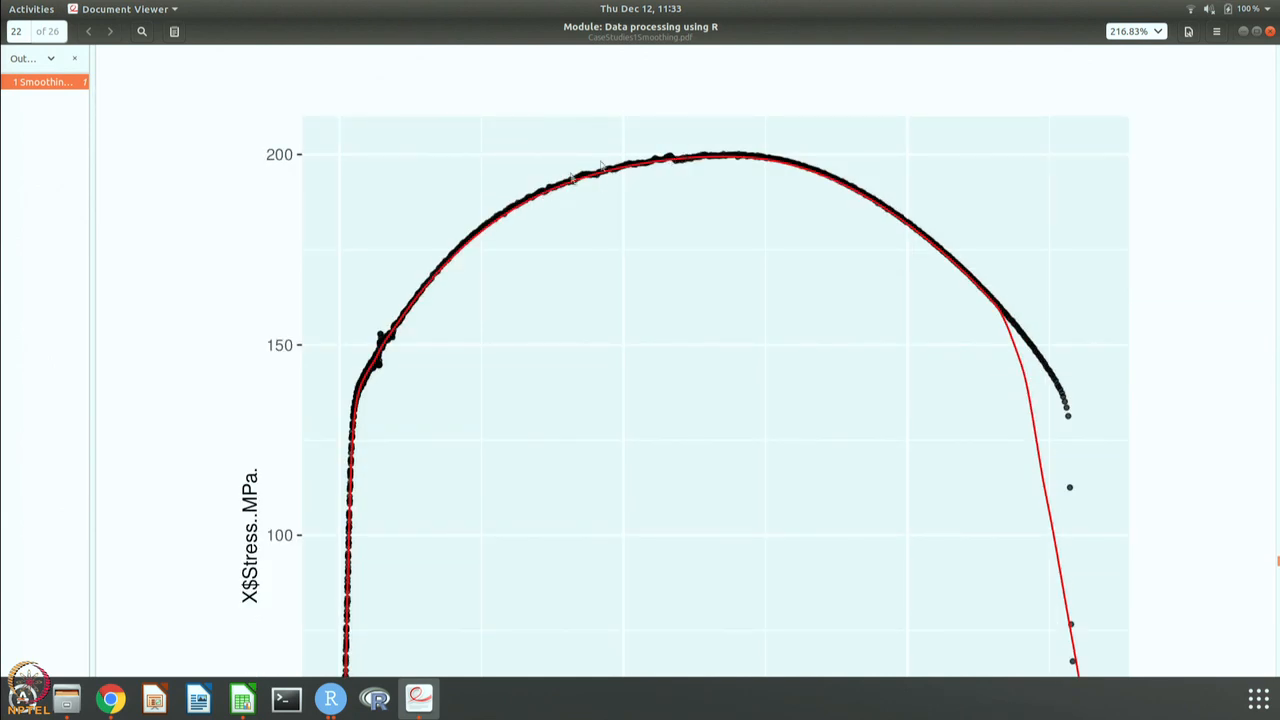
scroll(down, 3)
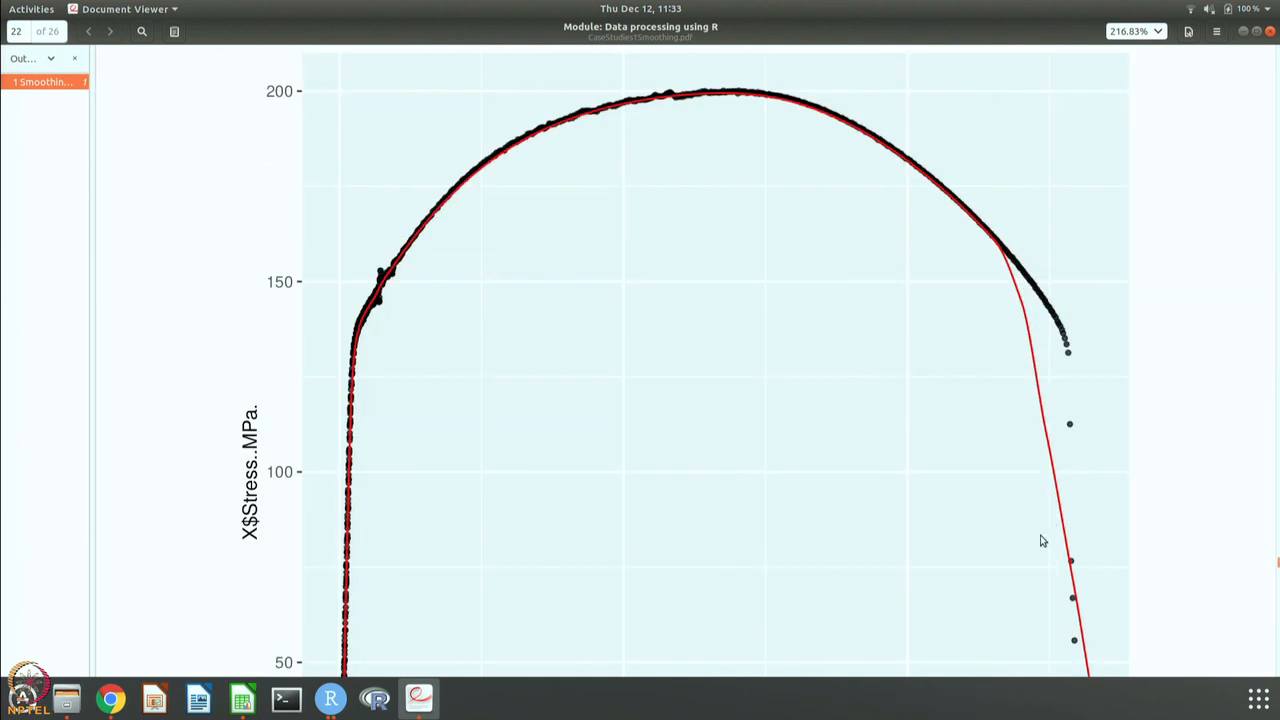
scroll(down, 3)
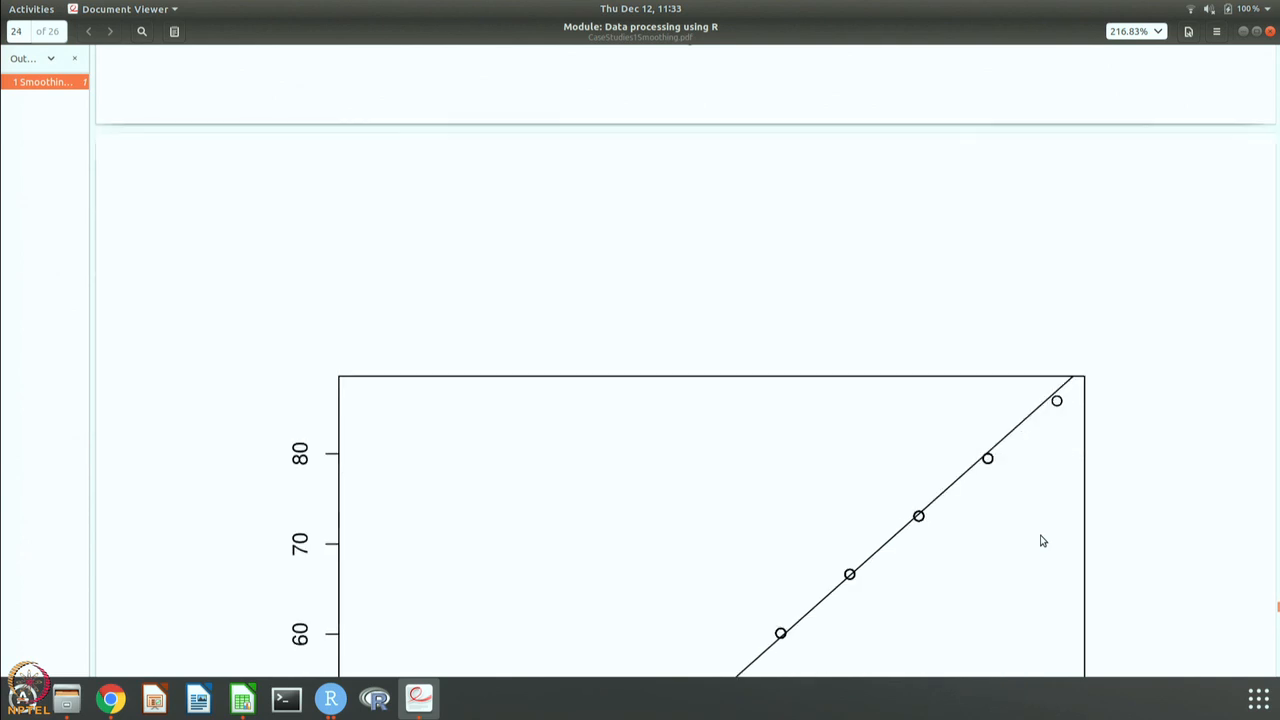
scroll(down, 3)
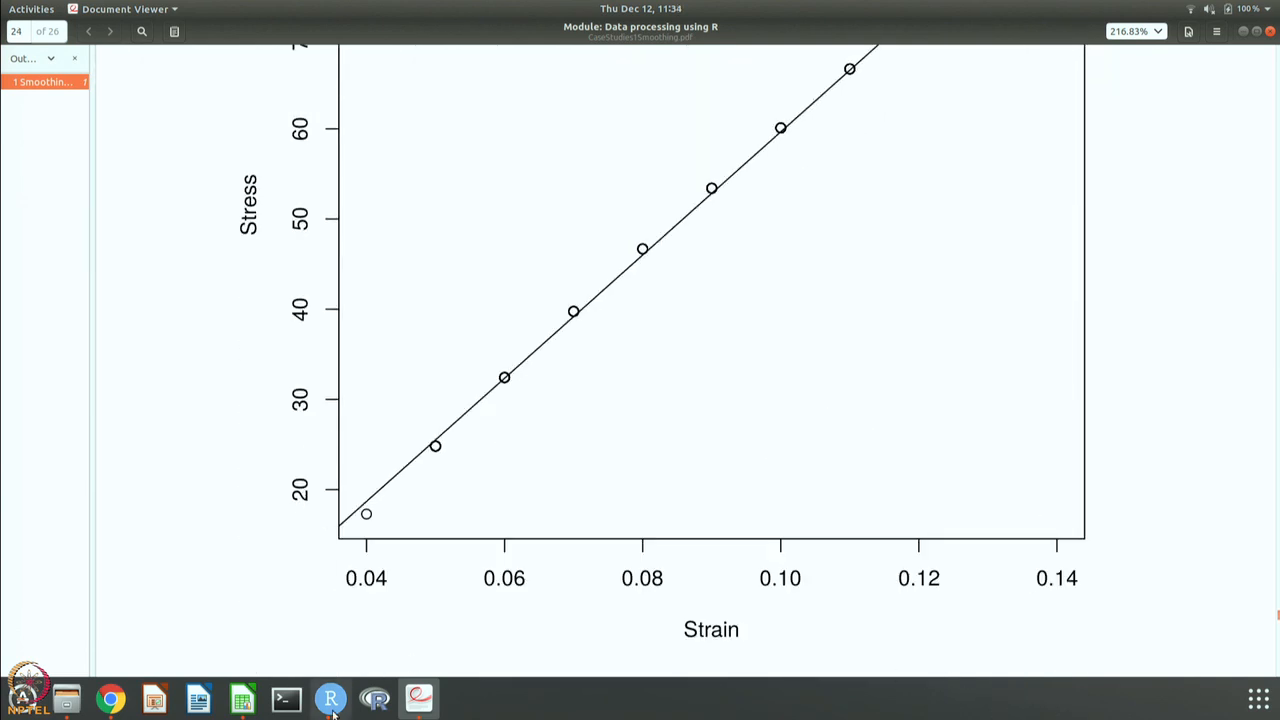
mouse_move(330, 698)
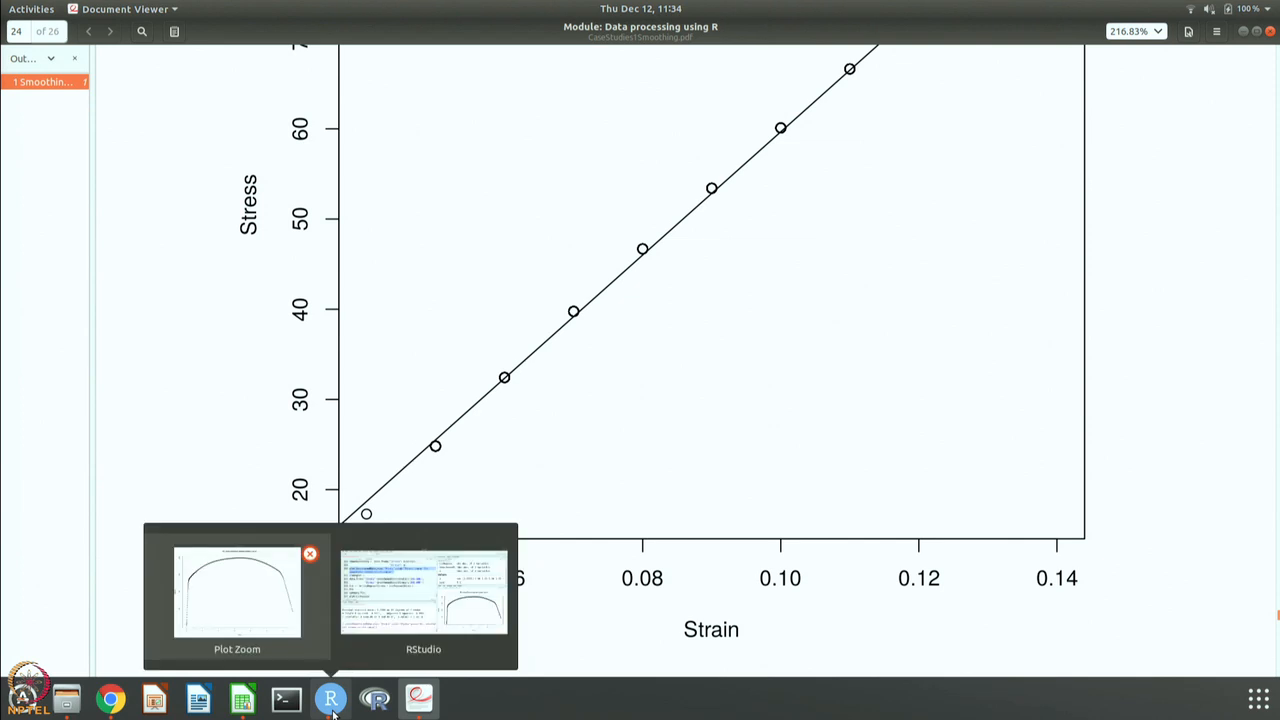